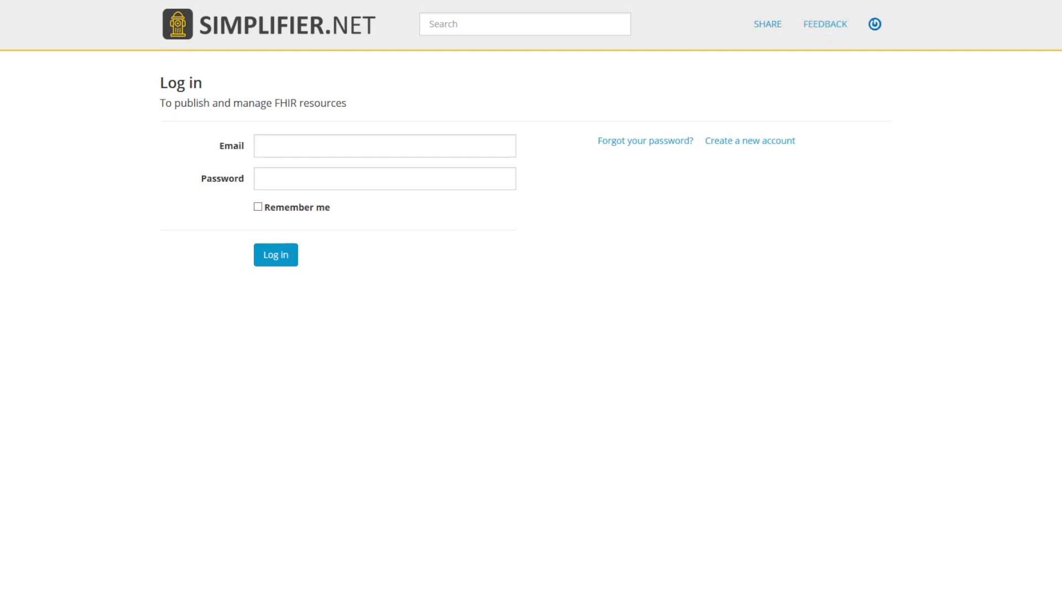
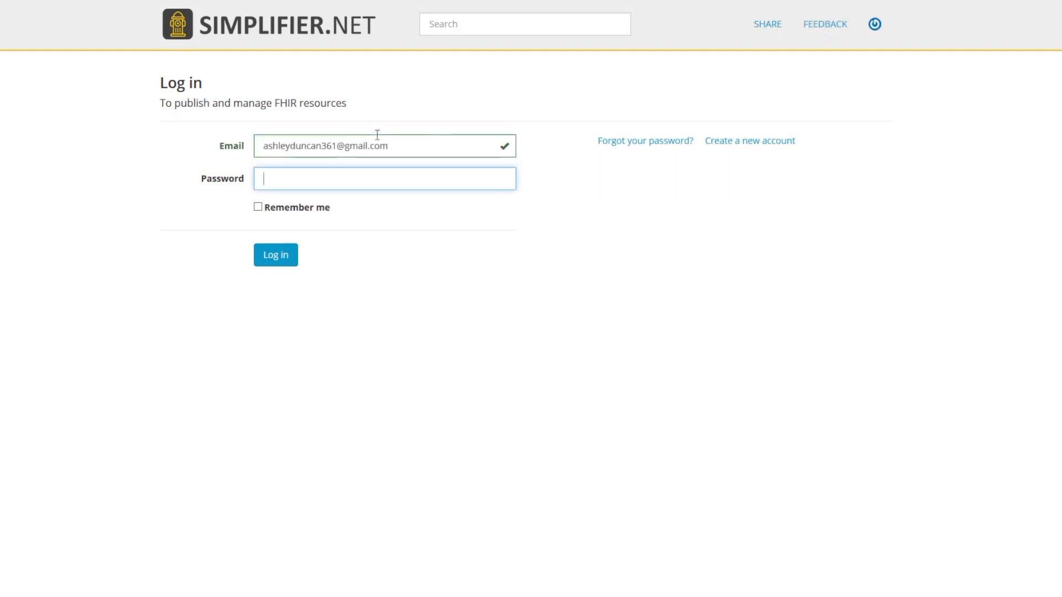
click(276, 255)
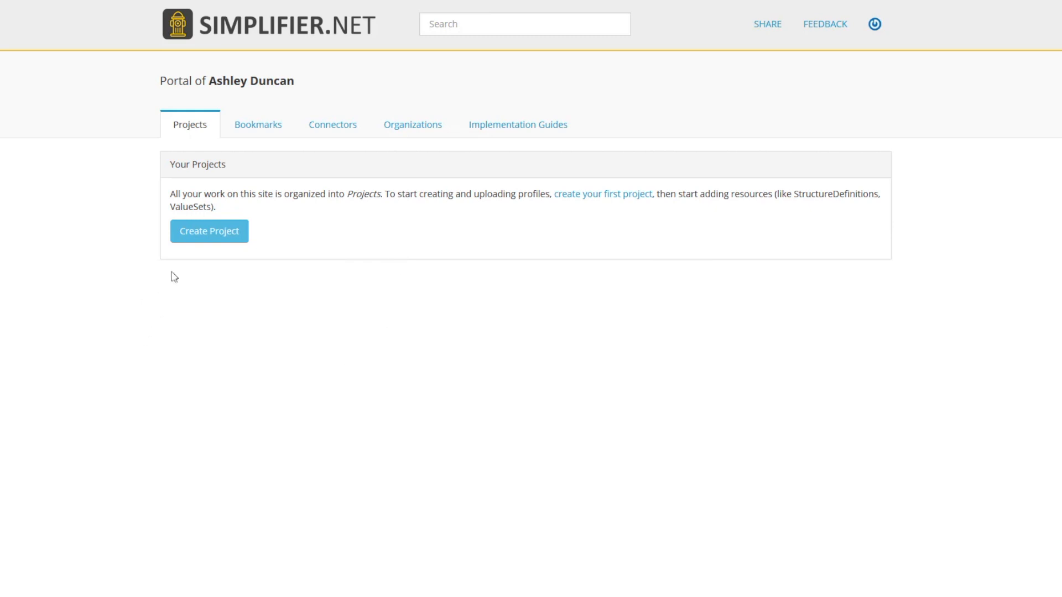
mouse_move(228, 237)
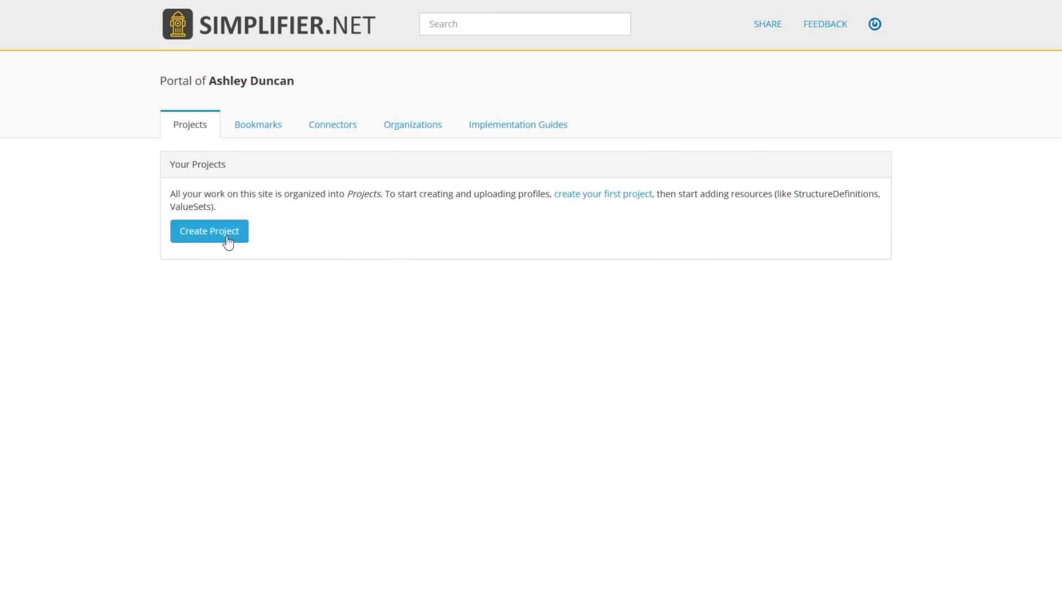
Start a new project titled Medication Project STU3 with the medication messages exchange for Florida description.
click(209, 232)
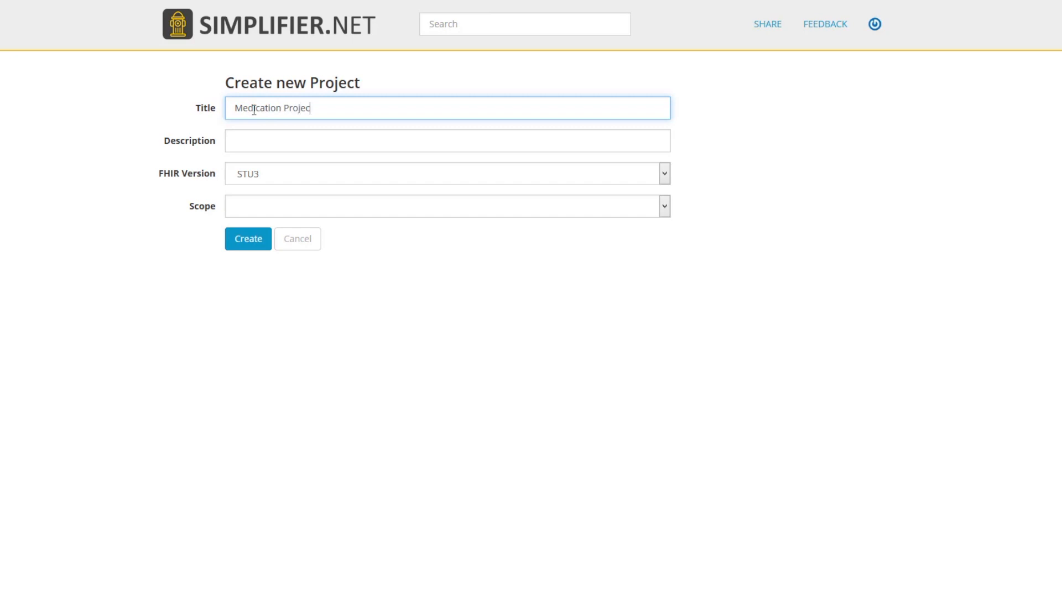
text(STU3)
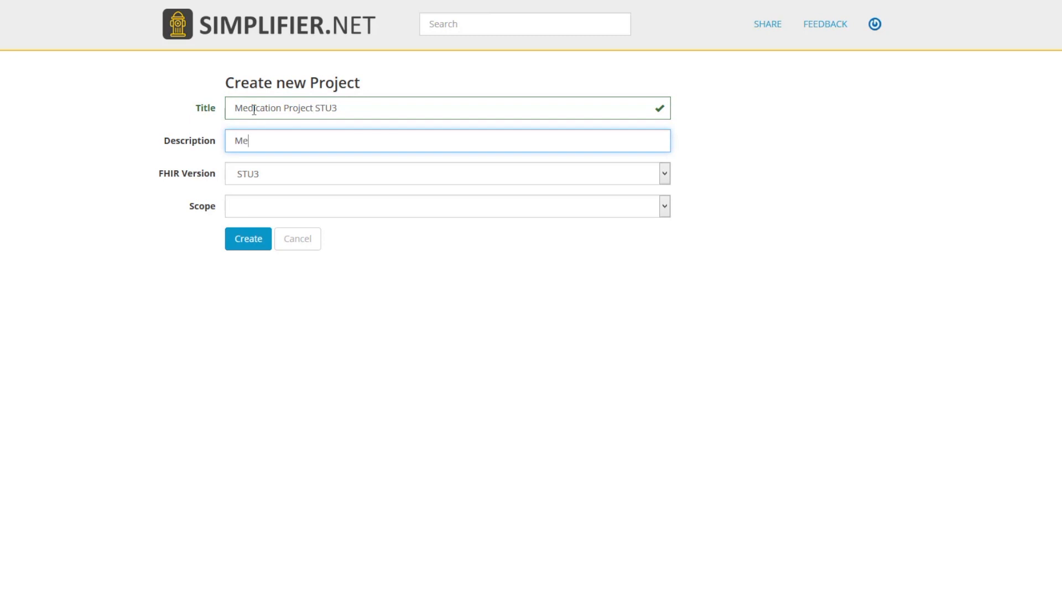
text(dication messages e)
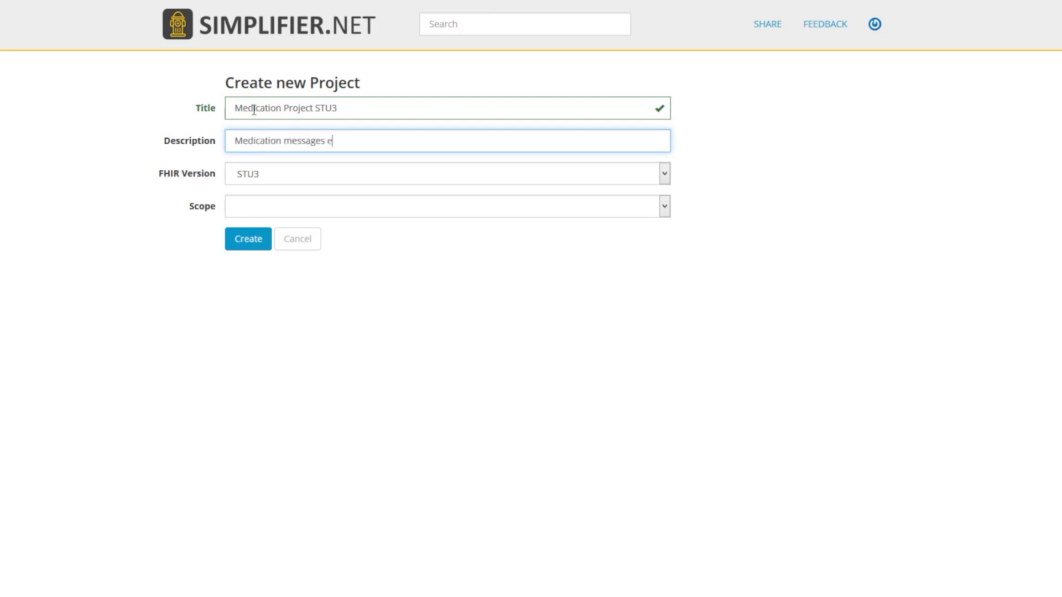
text(xchange for Florida)
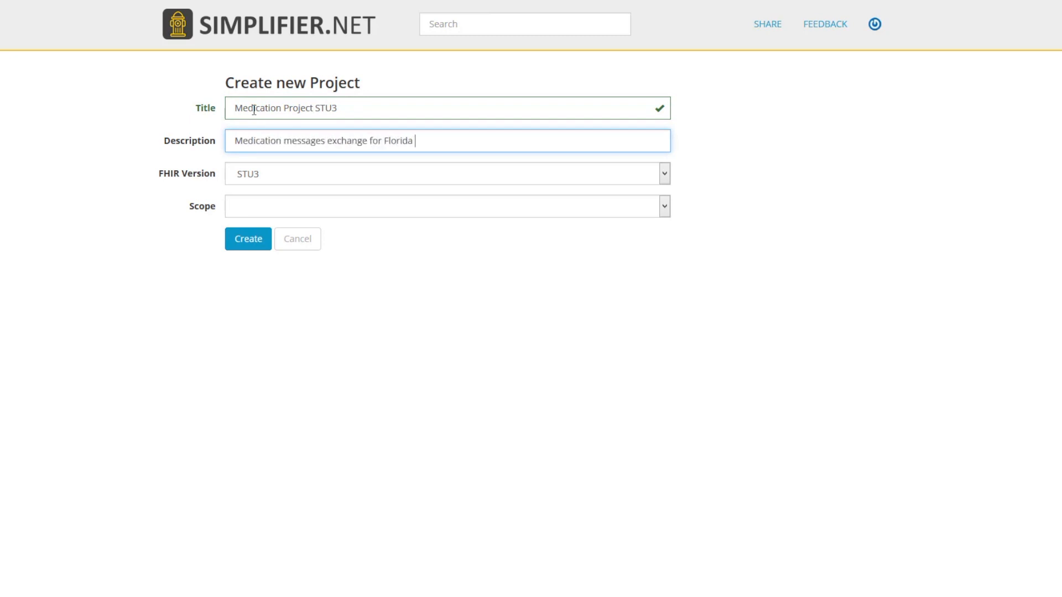
Set FHIR version STU3 and Regional scope, then create the project.
click(446, 174)
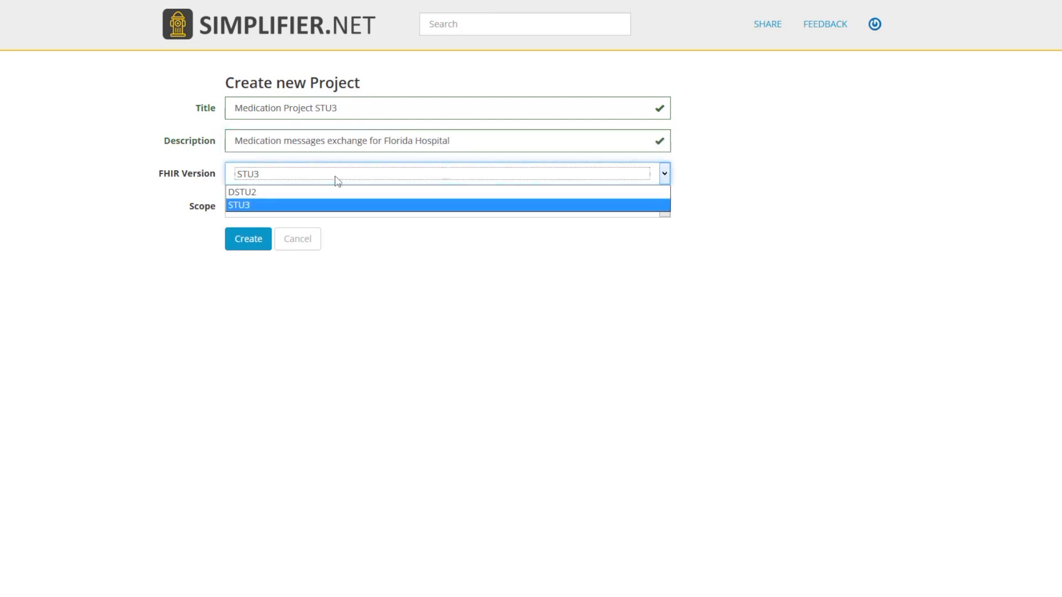
click(443, 206)
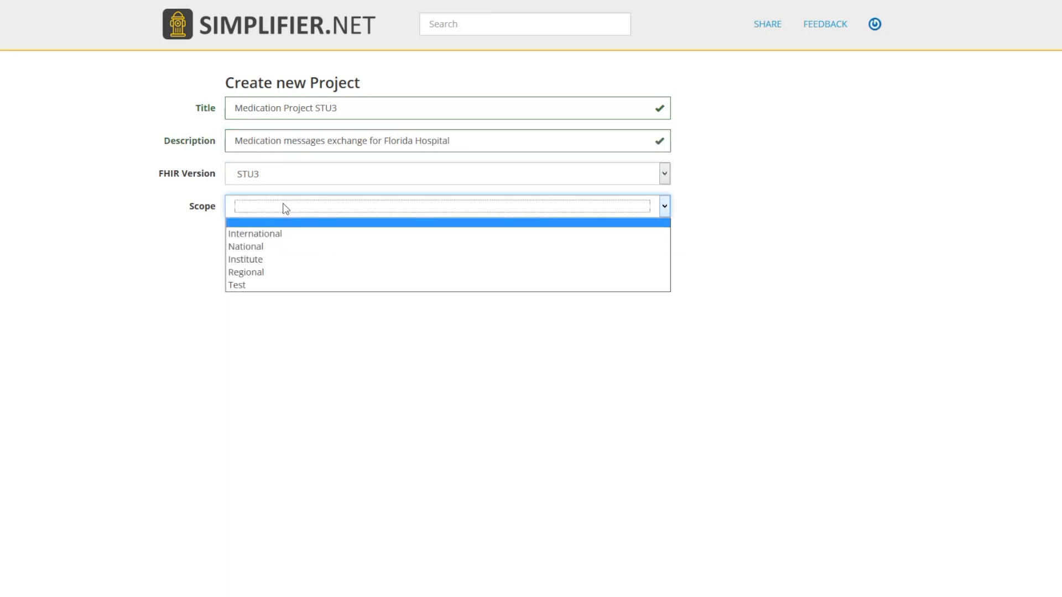
click(245, 272)
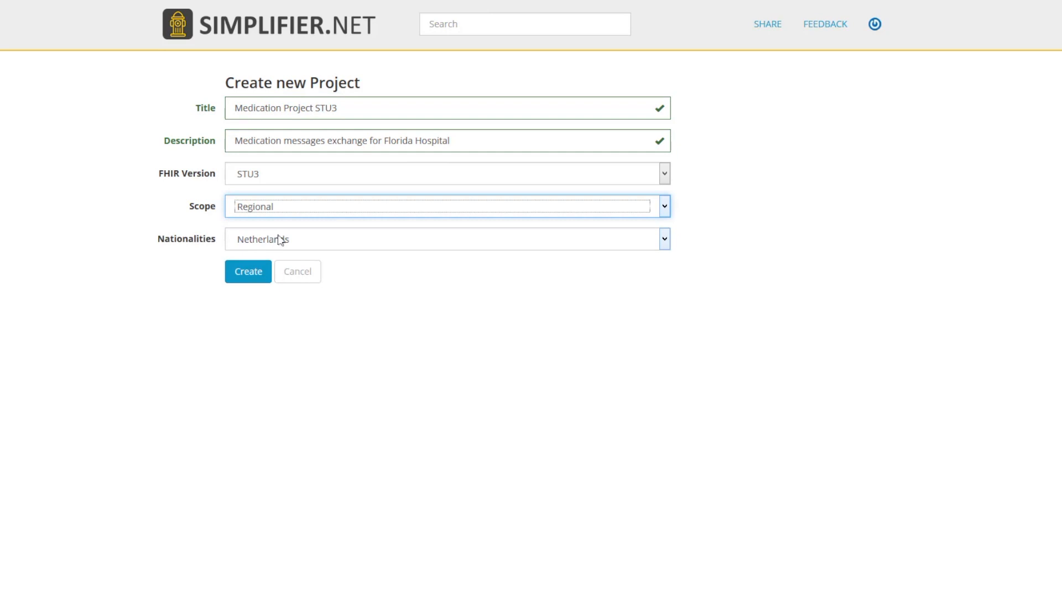
click(248, 272)
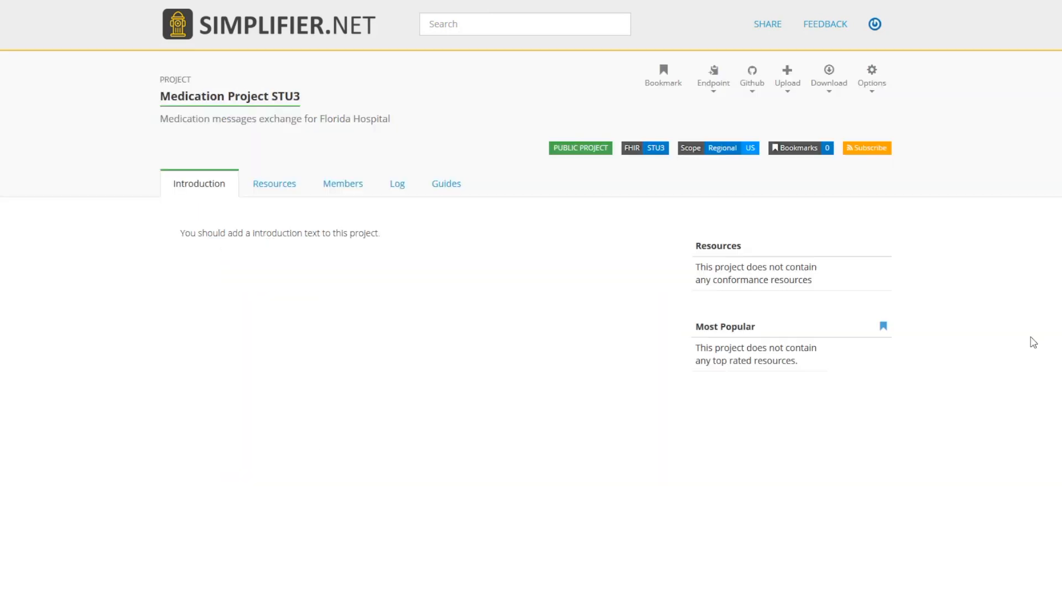
mouse_move(319, 309)
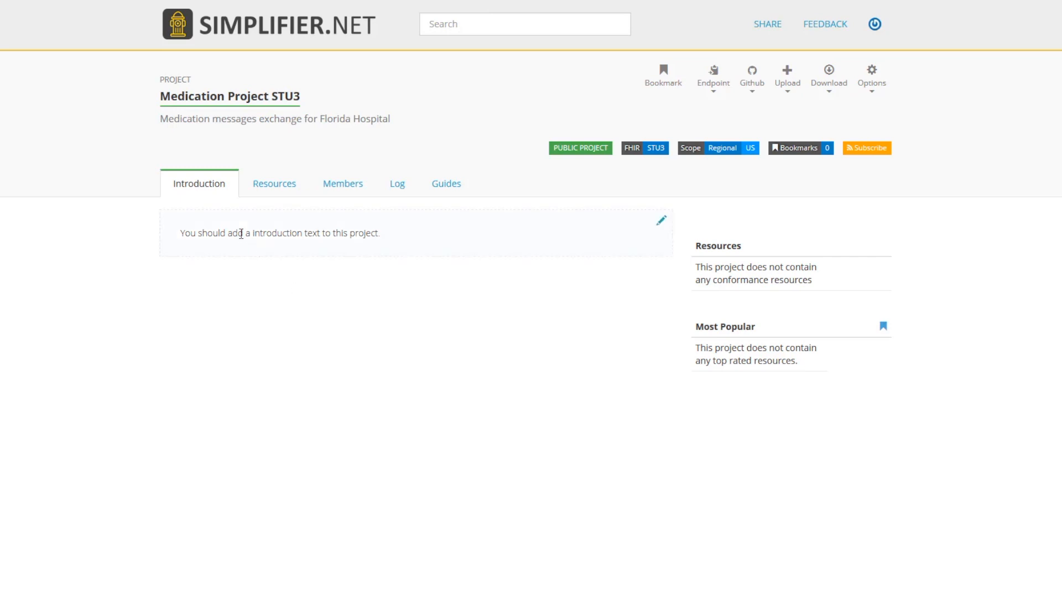
Write and save the introduction: heading 'Medication Project - Florida Hospital' describing medication exchange between Florida Hospital and Florida Regional.
click(662, 220)
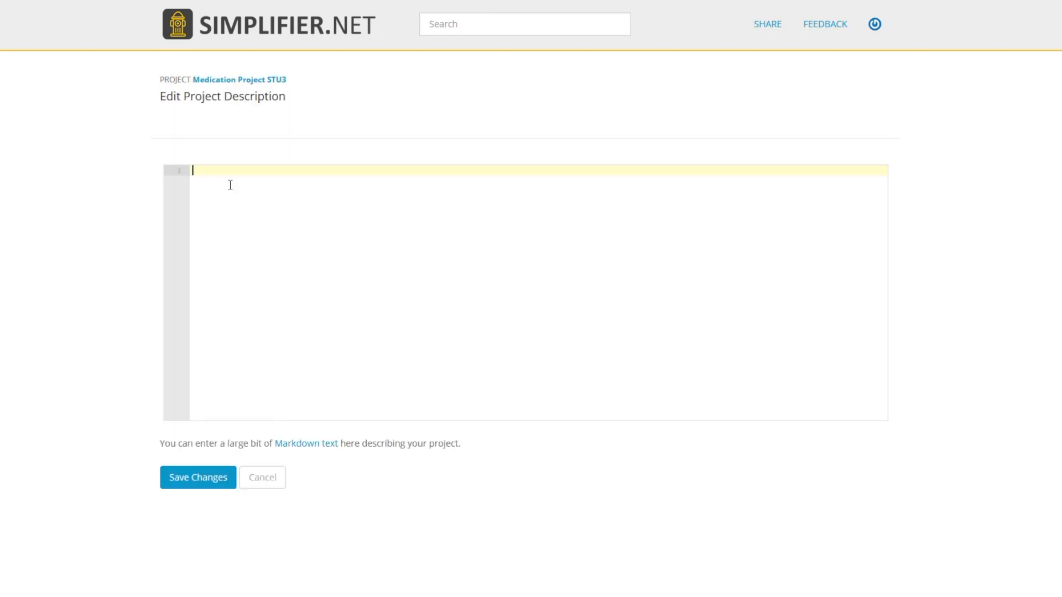
text(## Medication Porjection)
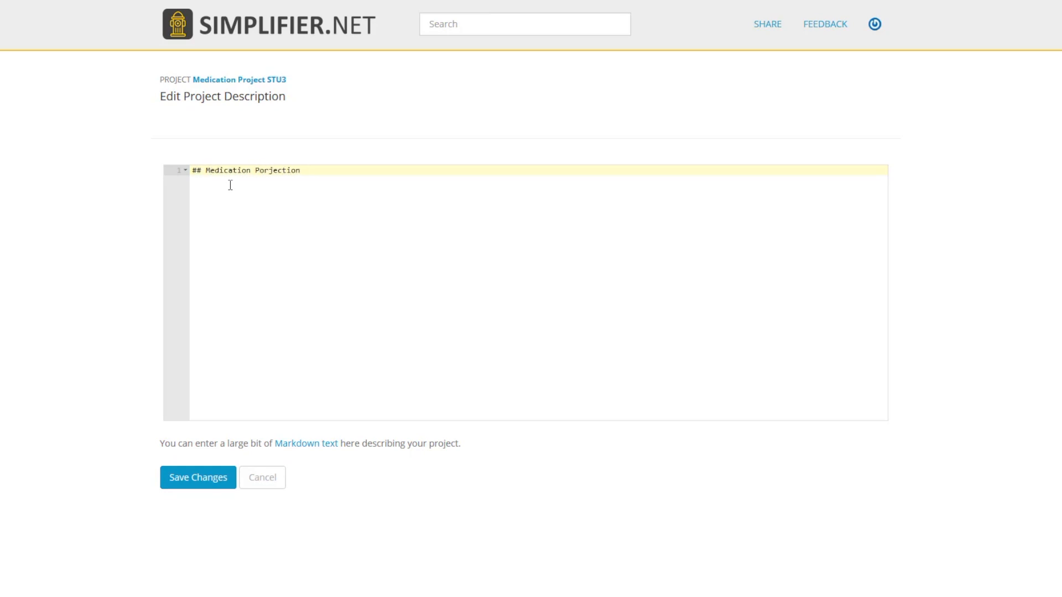
text(- Florida Hospital ##)
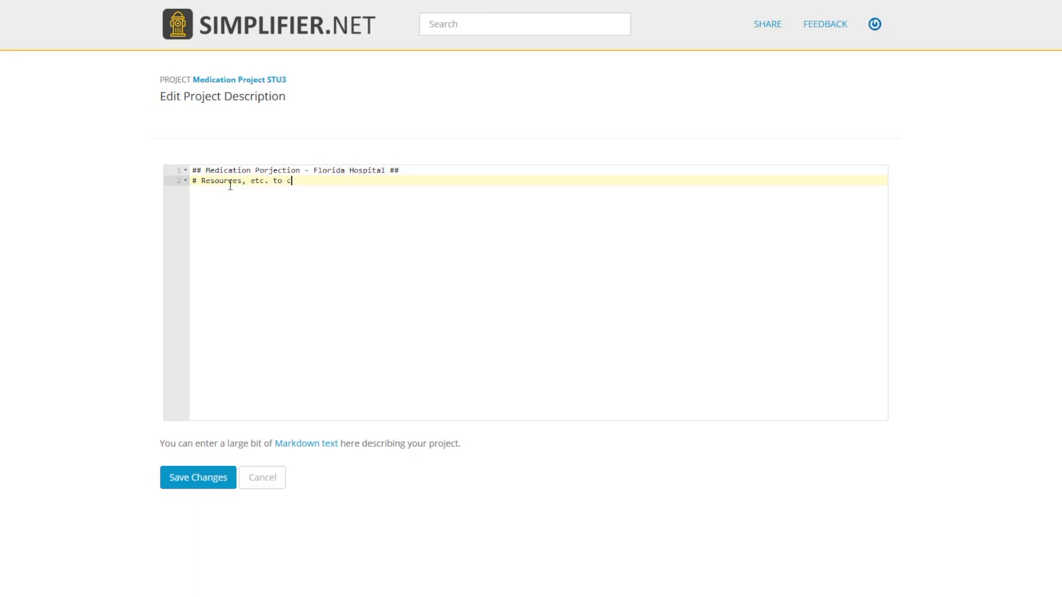
text(xchange medicaiton information between Florida)
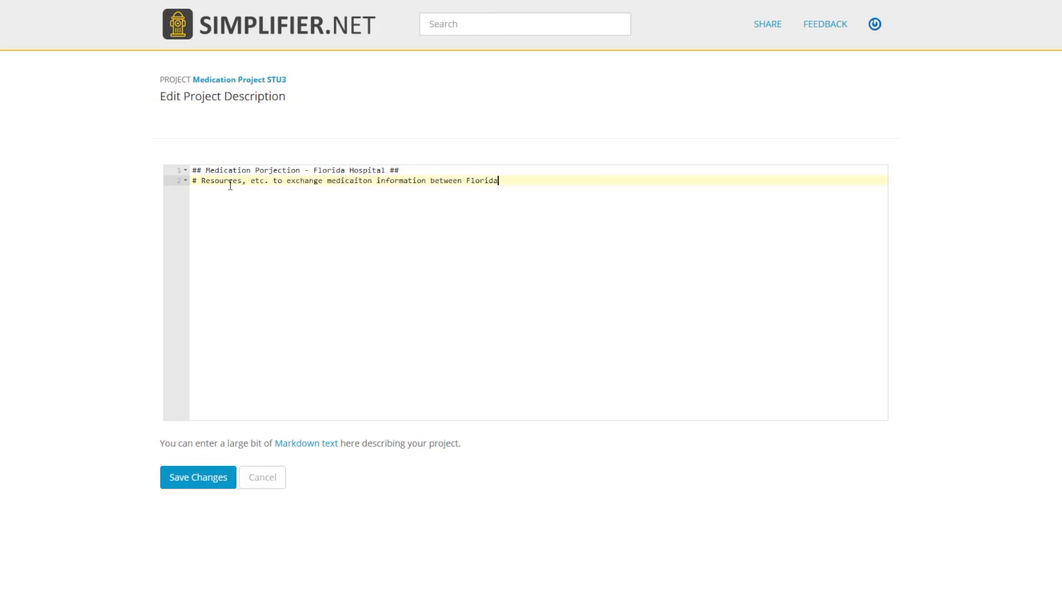
text(Hospital and)
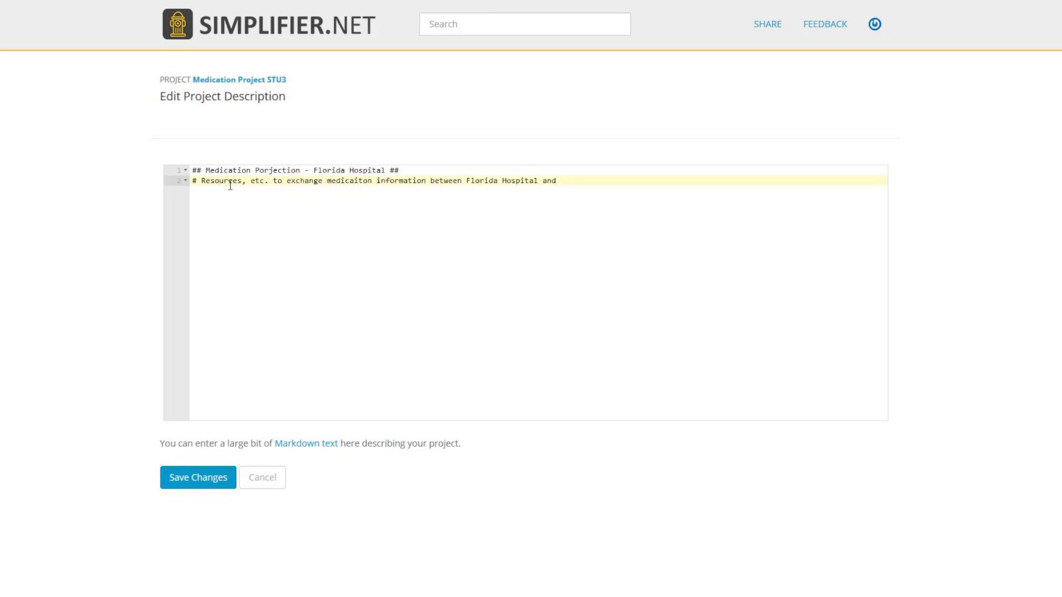
text(Florida Regional. ##)
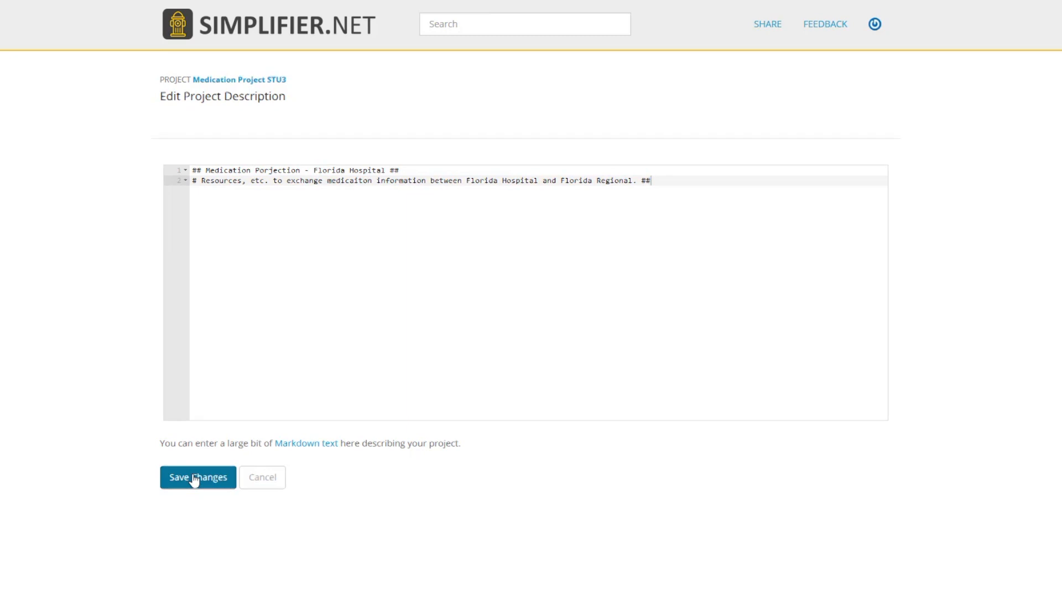
click(196, 477)
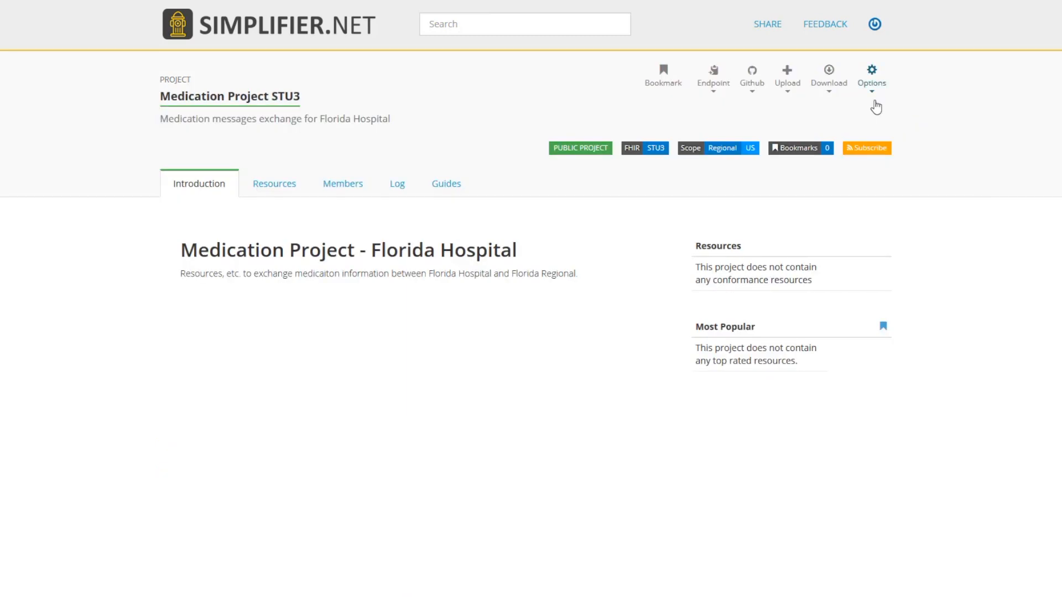
Open the project's options list showing properties, workflow, key, logo and privacy choices.
click(872, 74)
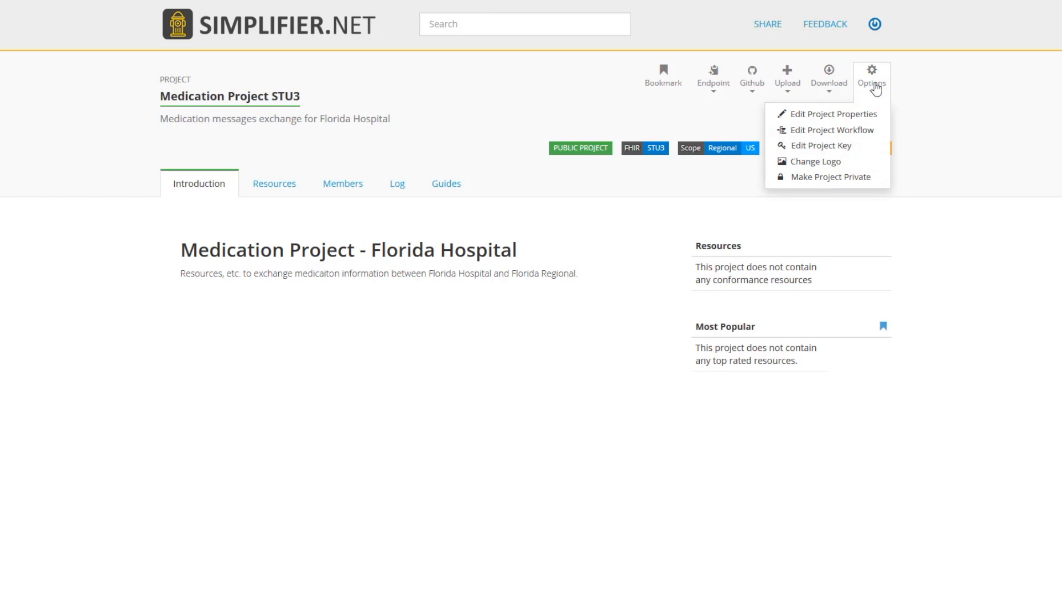
mouse_move(834, 114)
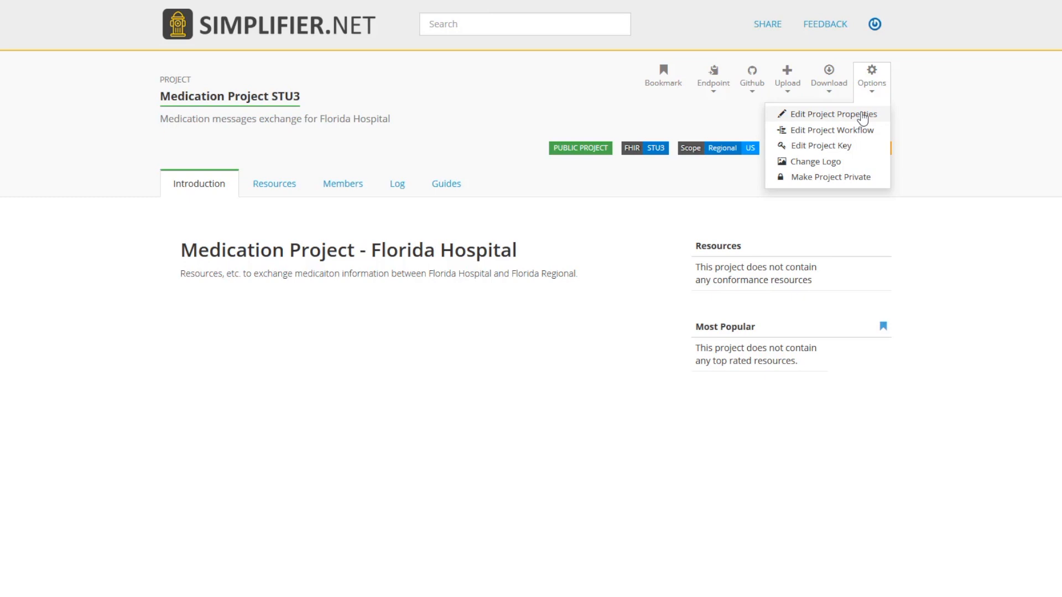
mouse_move(898, 164)
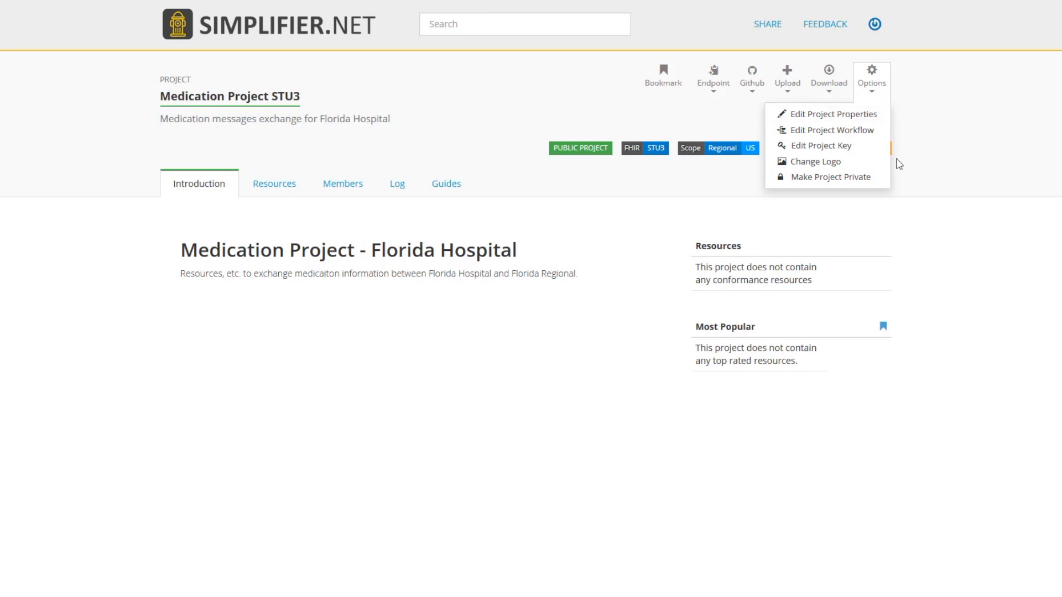
mouse_move(820, 146)
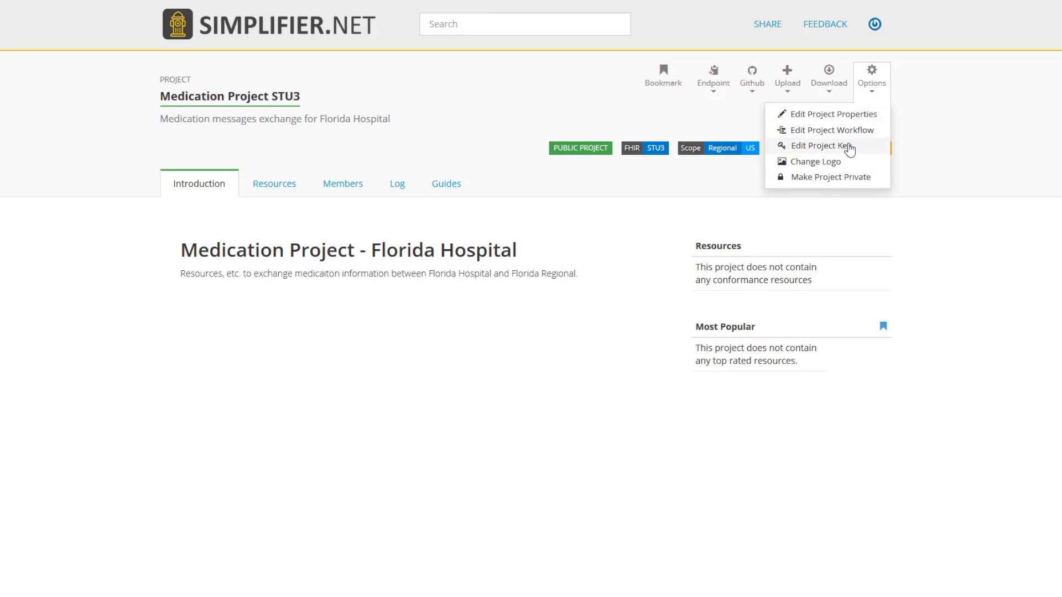
mouse_move(842, 162)
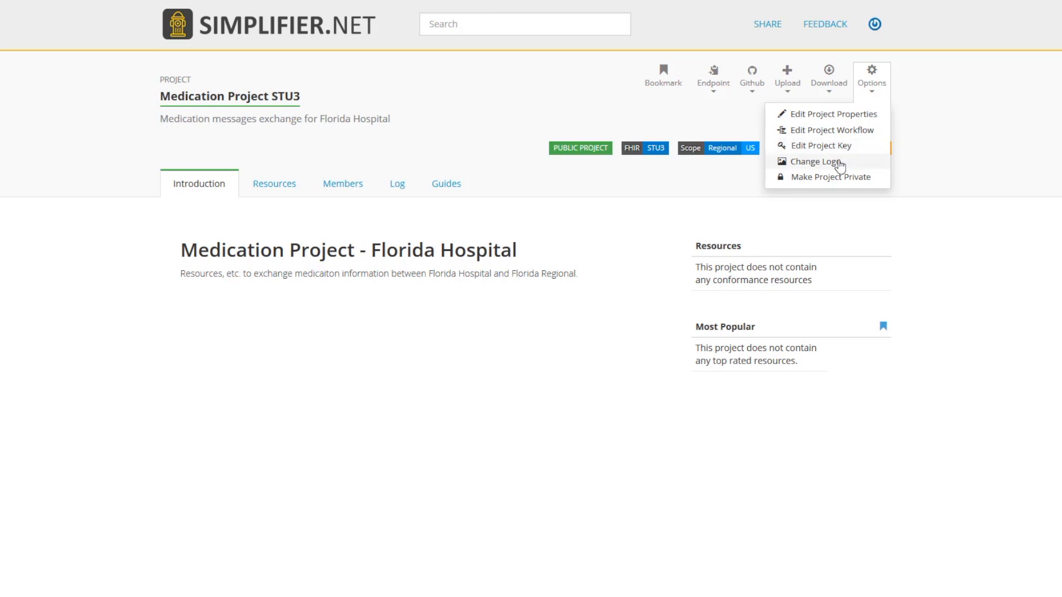
mouse_move(840, 183)
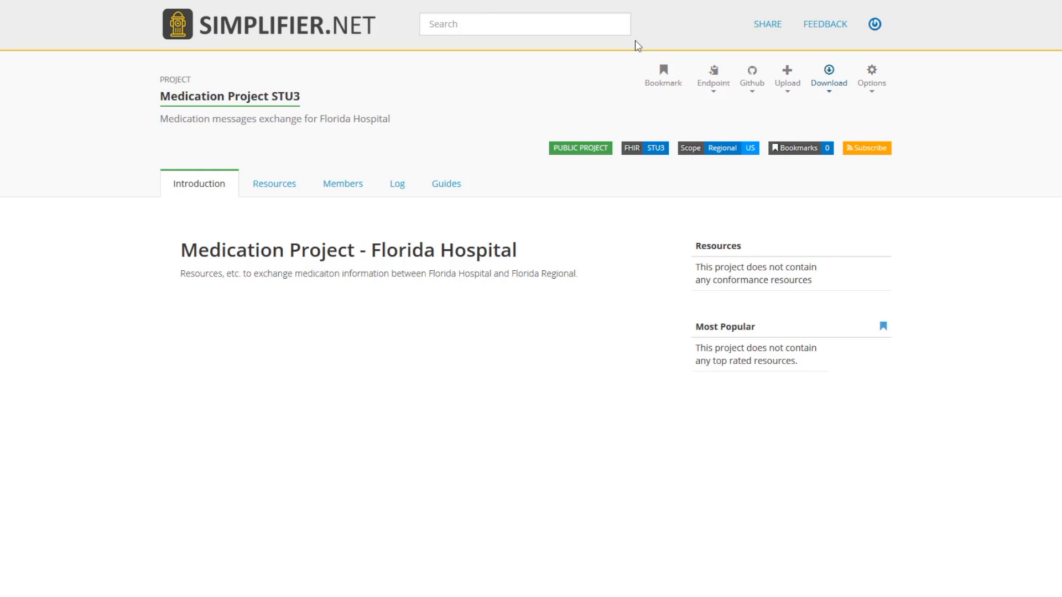
mouse_move(343, 183)
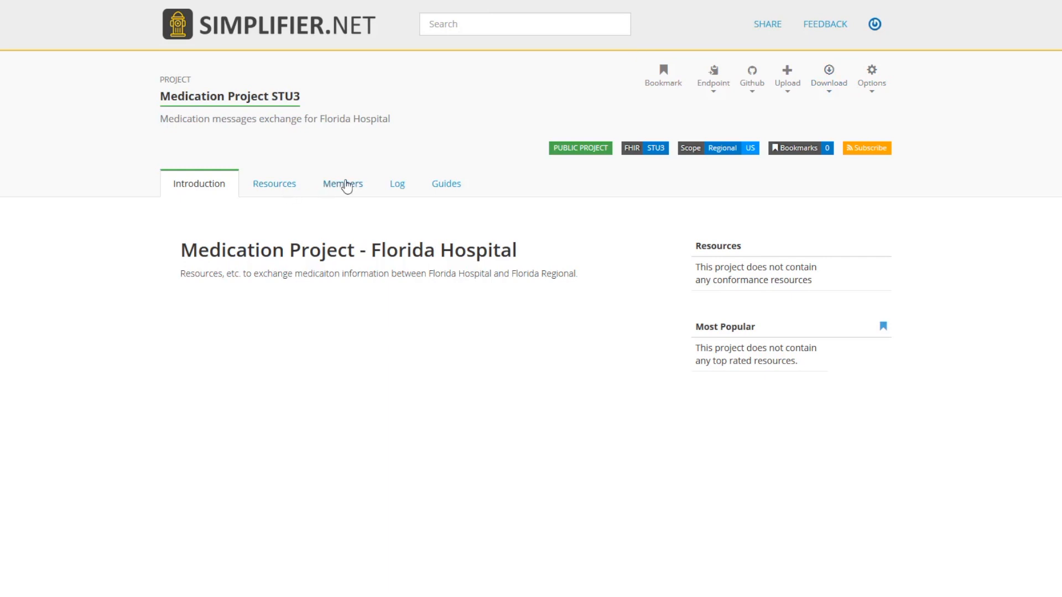
mouse_move(397, 184)
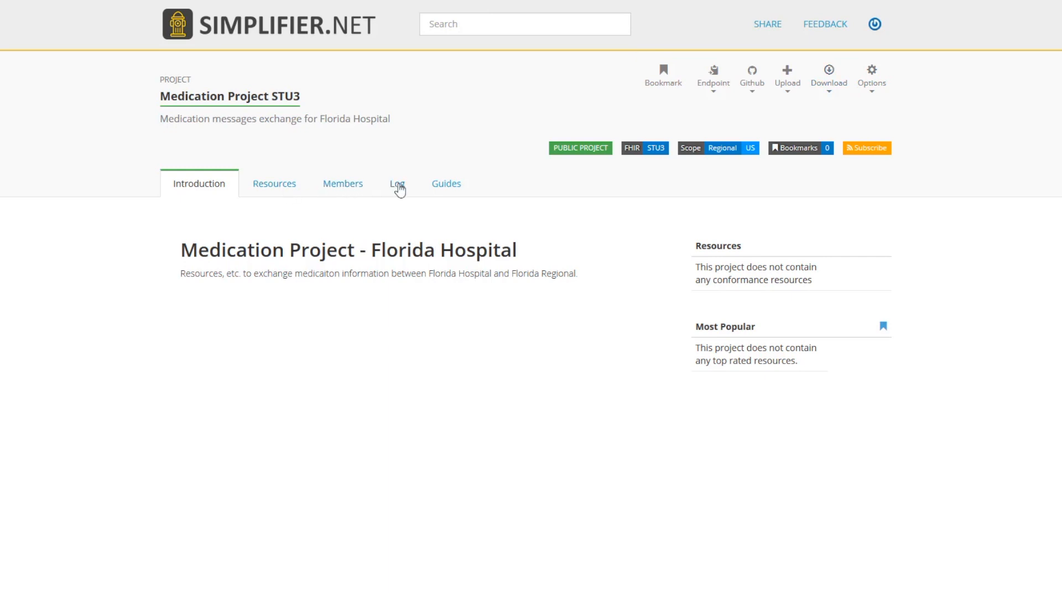
mouse_move(446, 188)
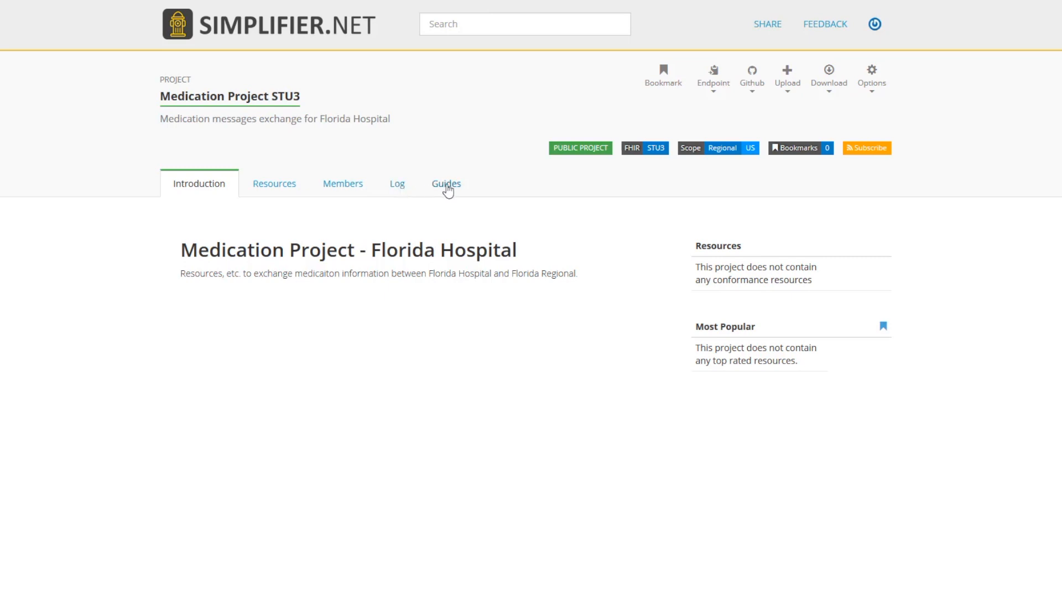
mouse_move(322, 198)
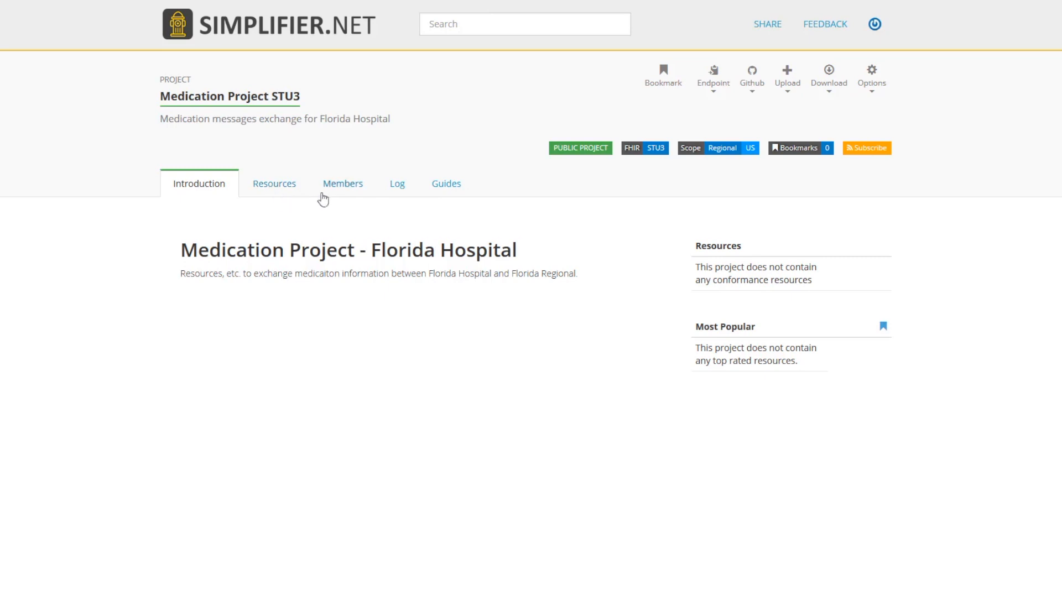
Show the project's Members list with its single admin owner.
click(341, 183)
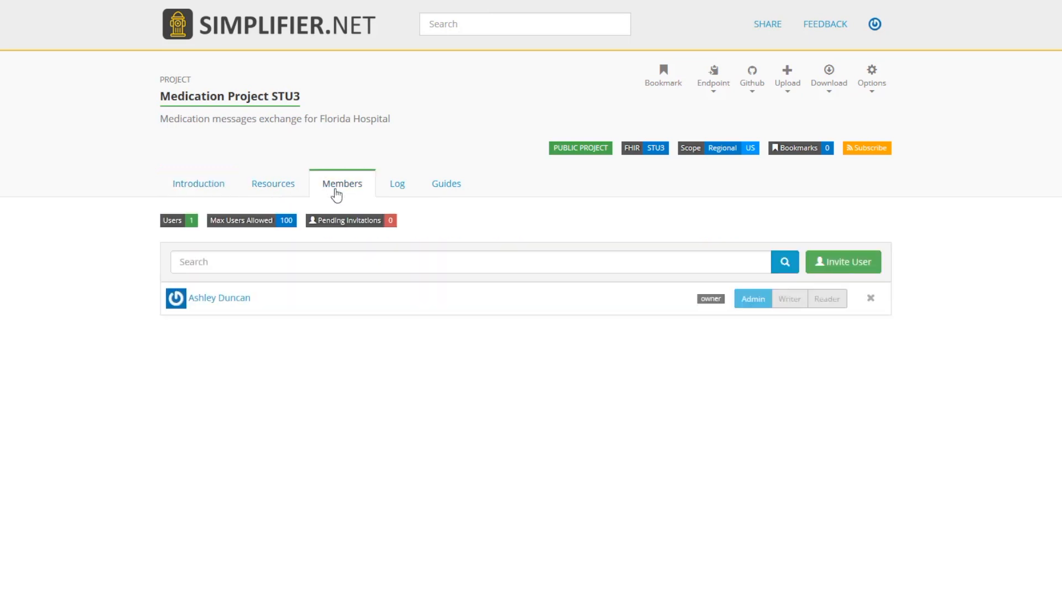
mouse_move(746, 253)
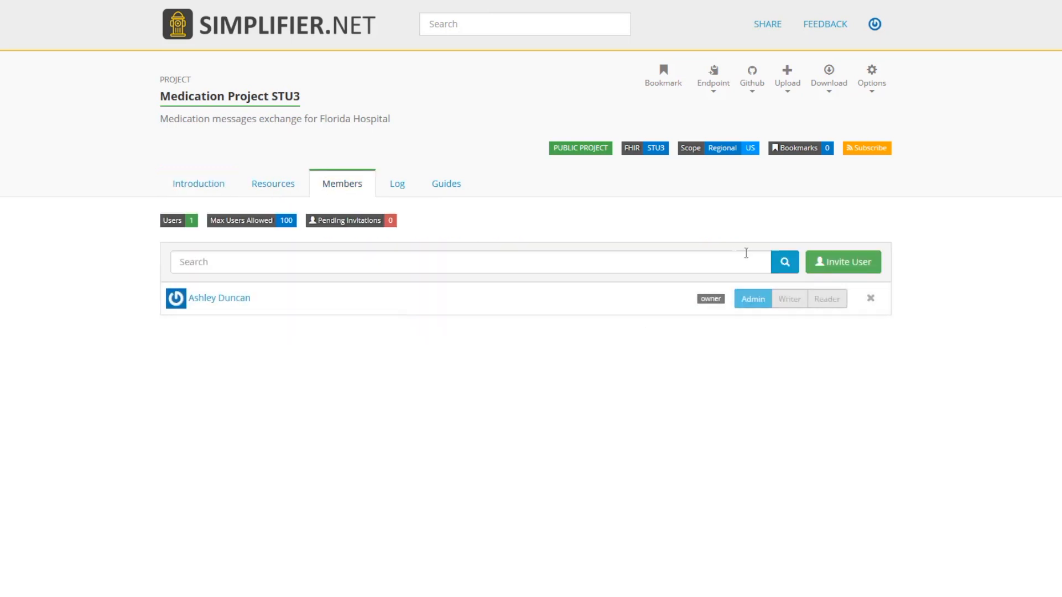
mouse_move(842, 262)
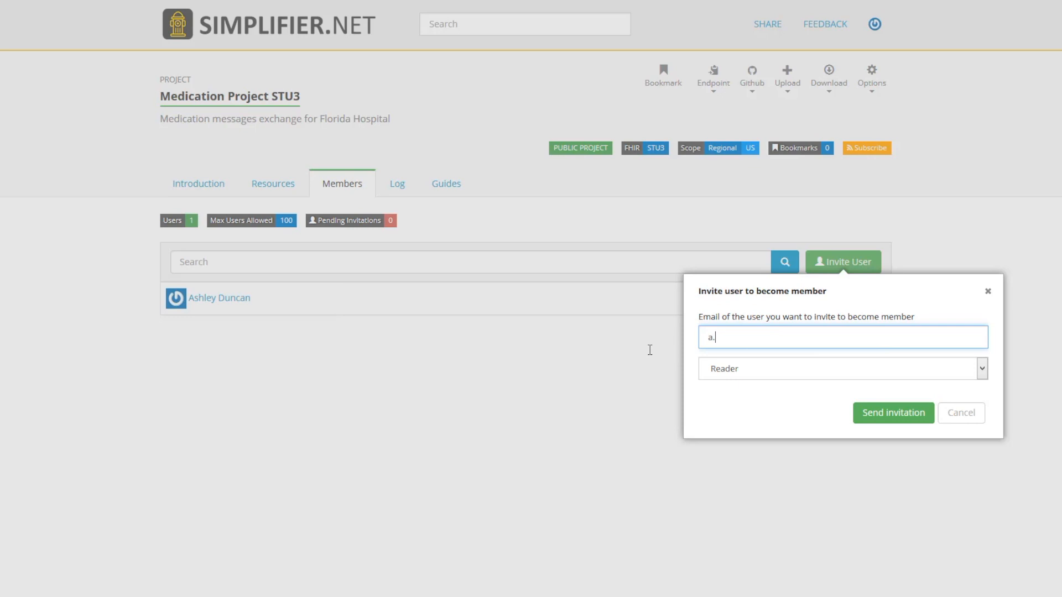
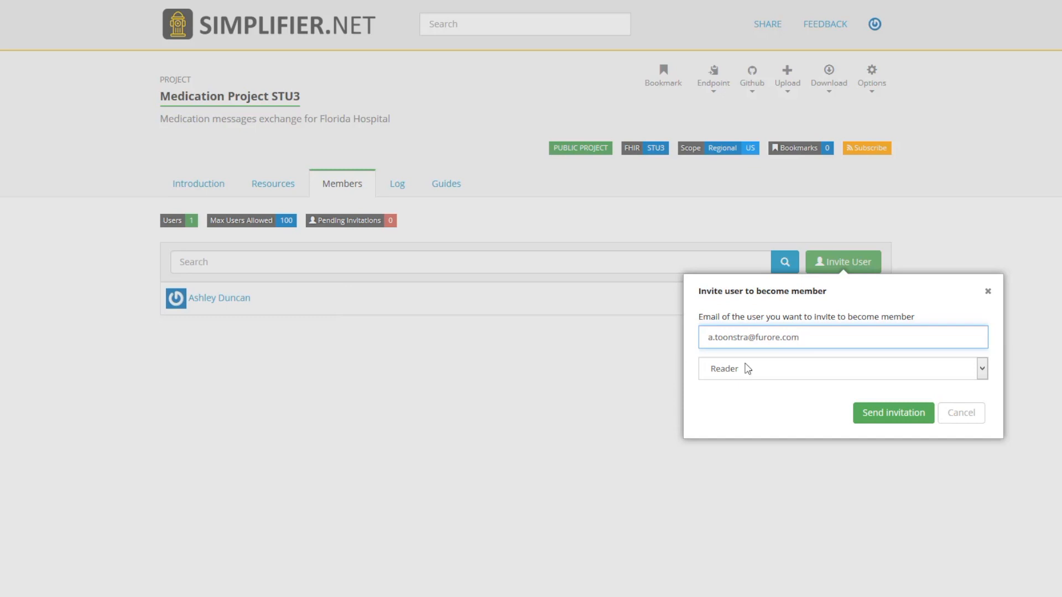
mouse_move(839, 330)
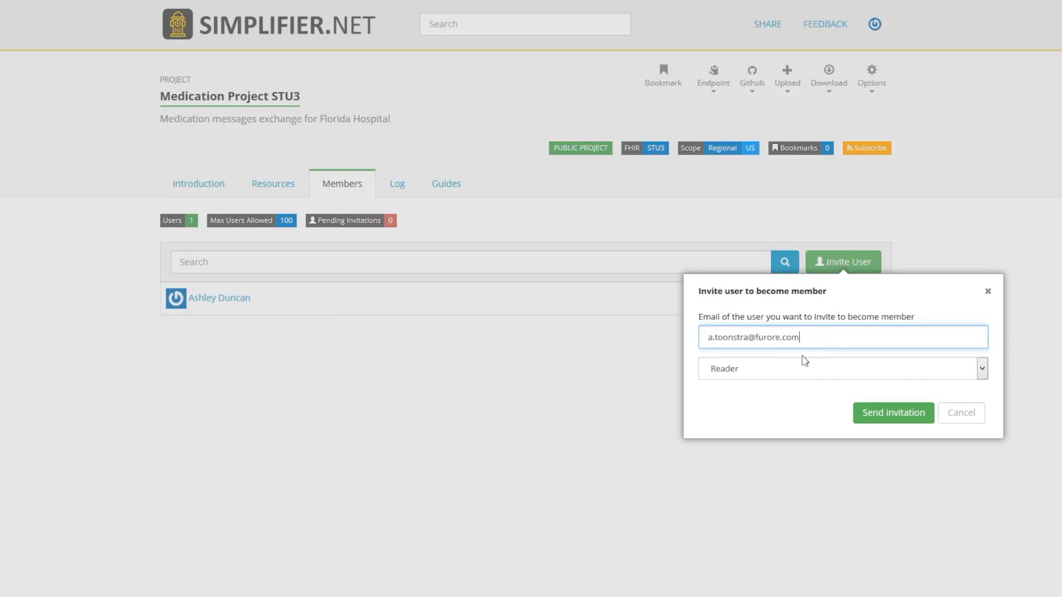
click(839, 369)
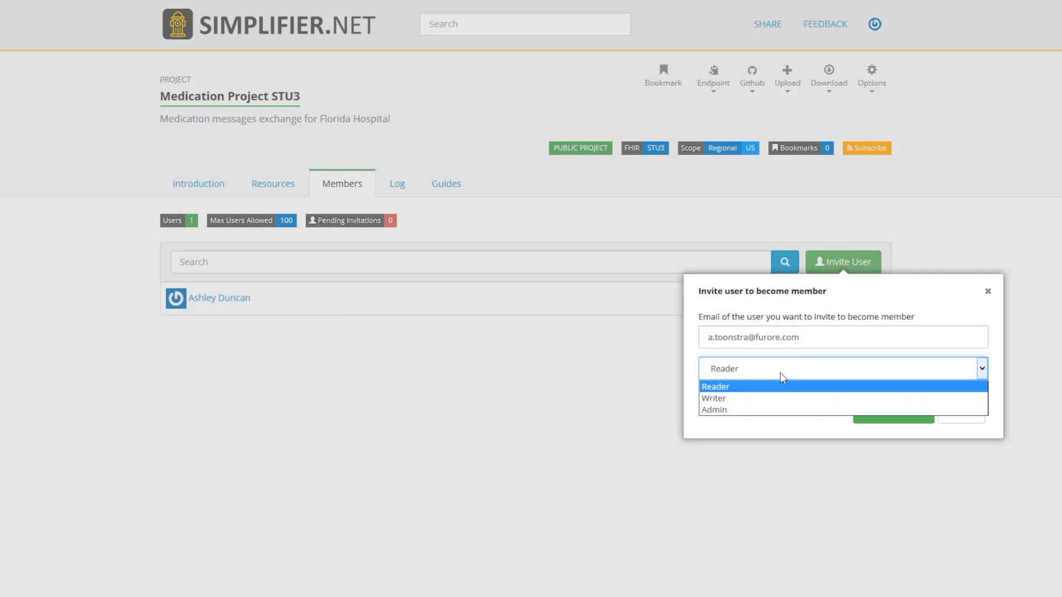
mouse_move(727, 401)
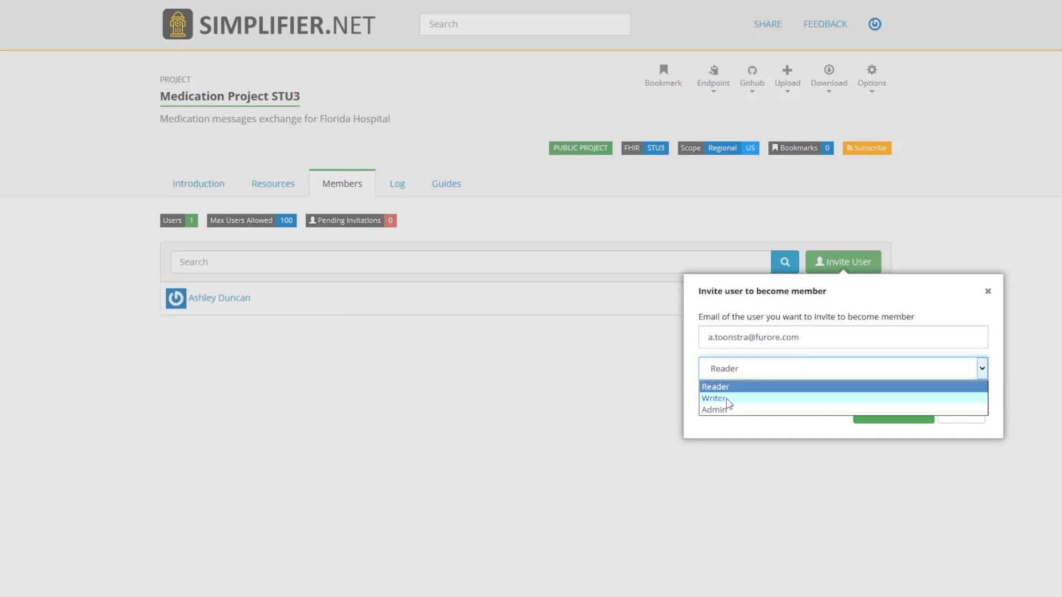
mouse_move(715, 410)
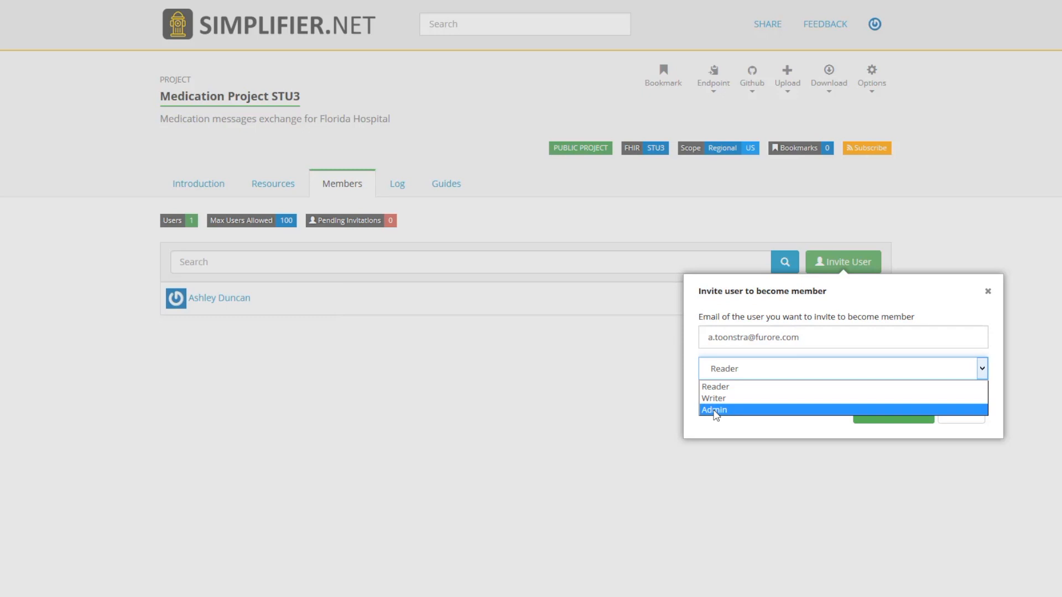
mouse_move(717, 398)
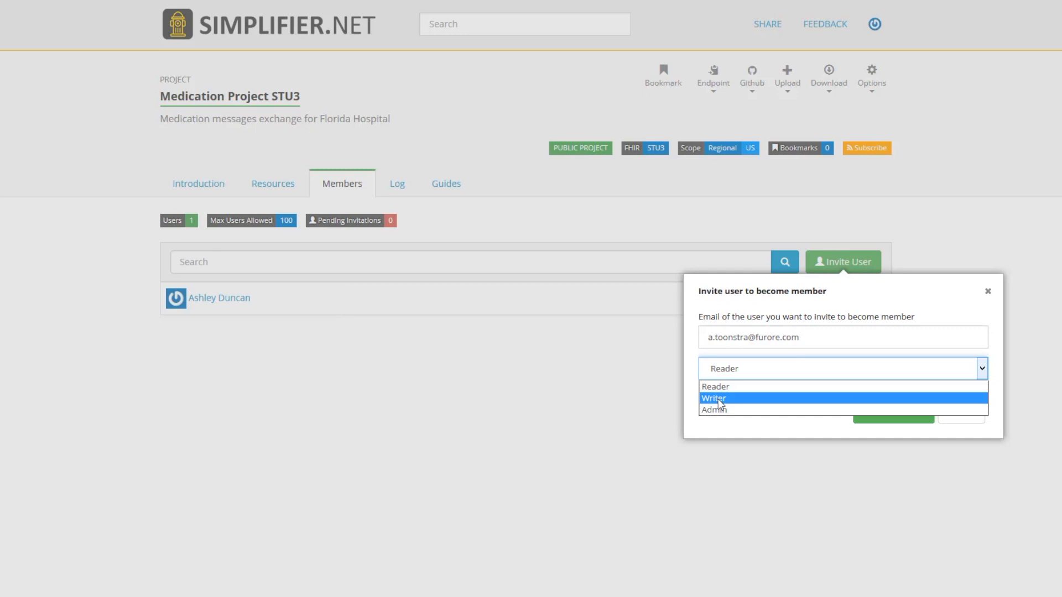
click(713, 410)
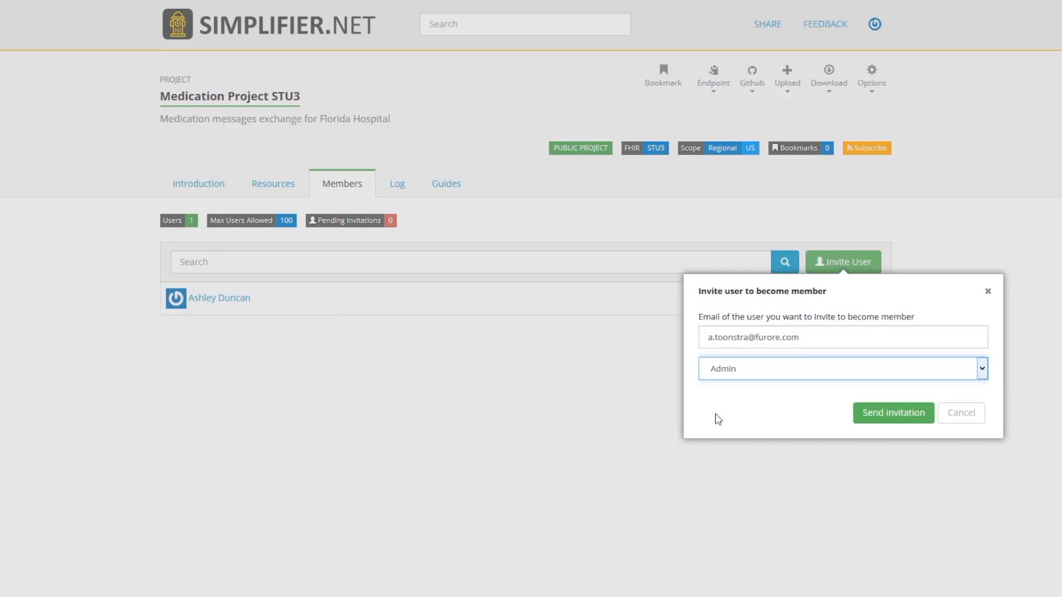
Send the invitation so it shows as pending, then move to the project's activity log.
click(892, 412)
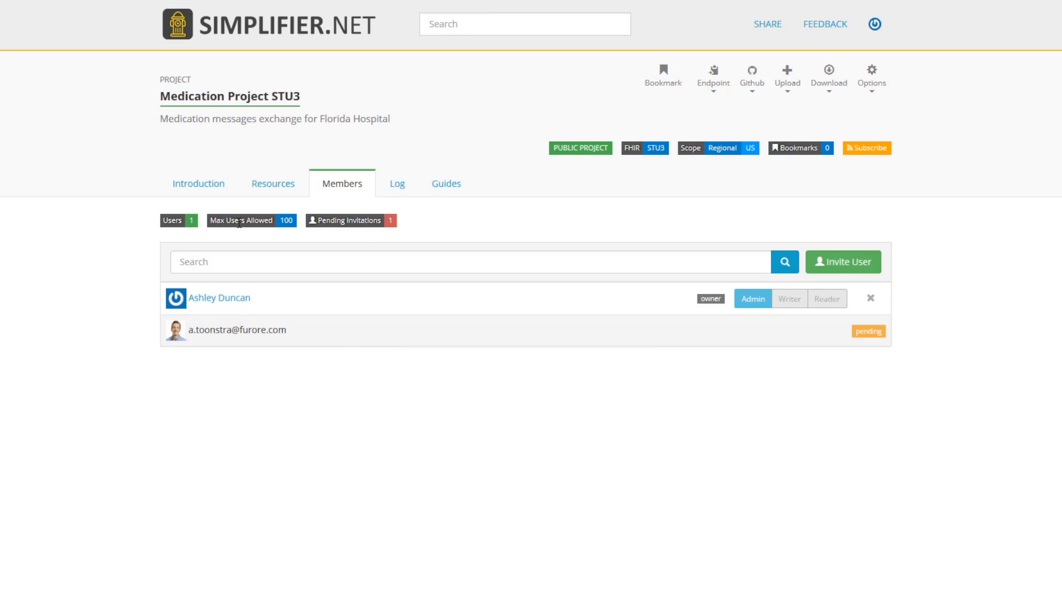
mouse_move(180, 232)
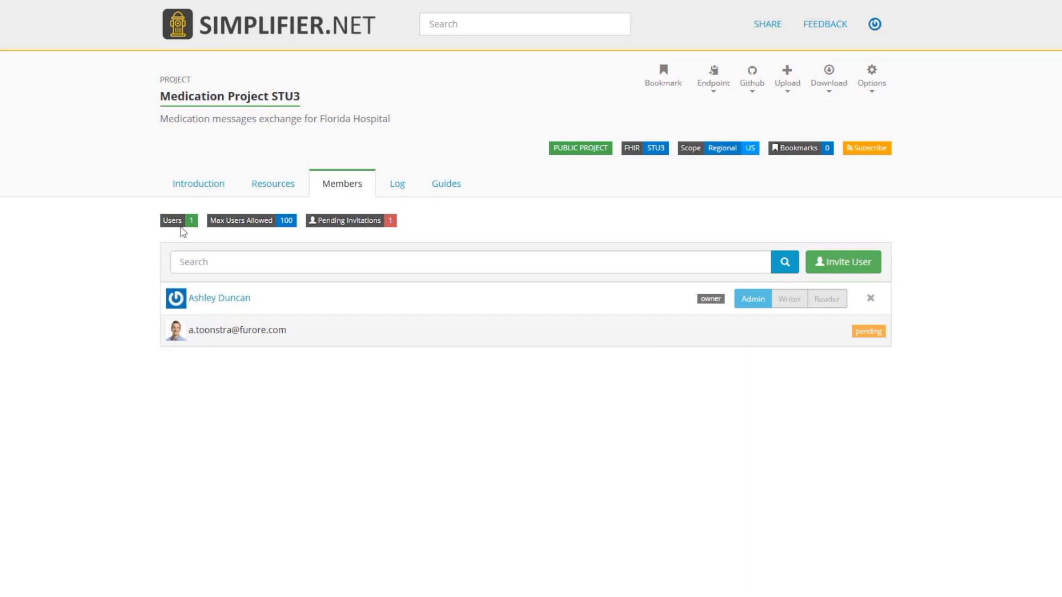
mouse_move(451, 228)
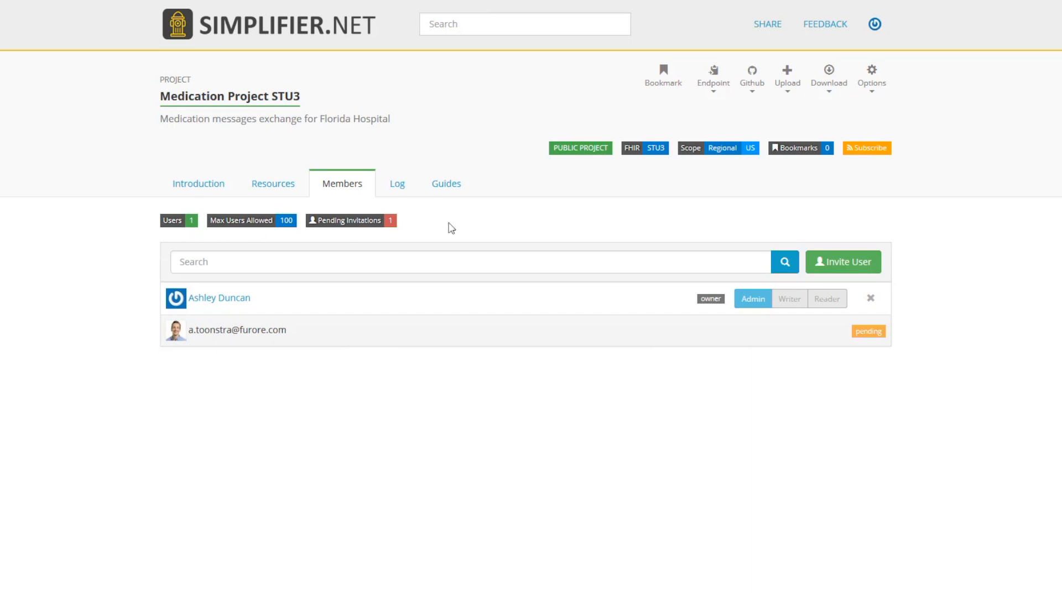
click(397, 184)
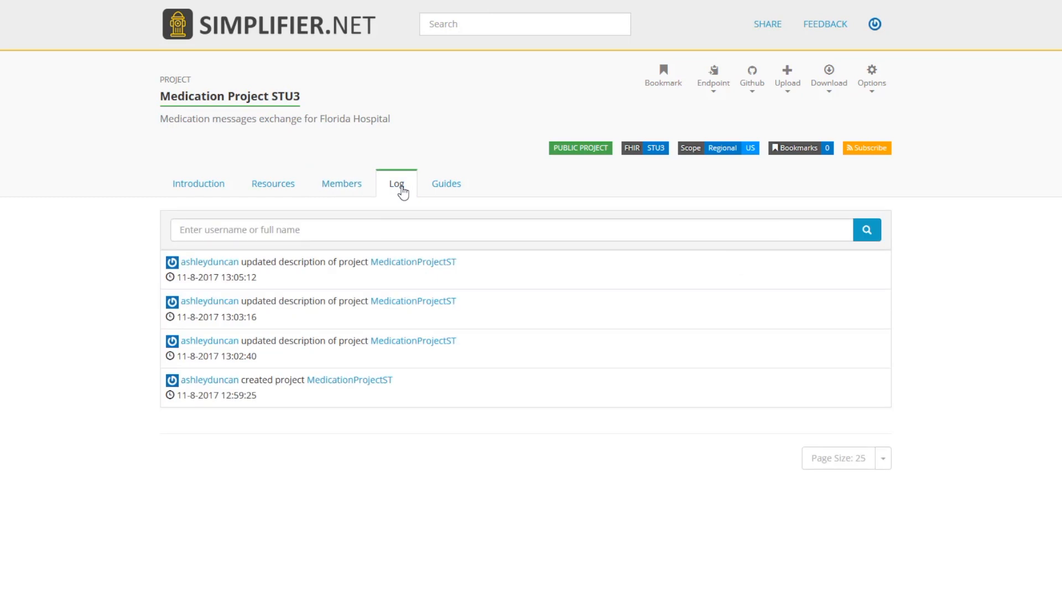
mouse_move(234, 352)
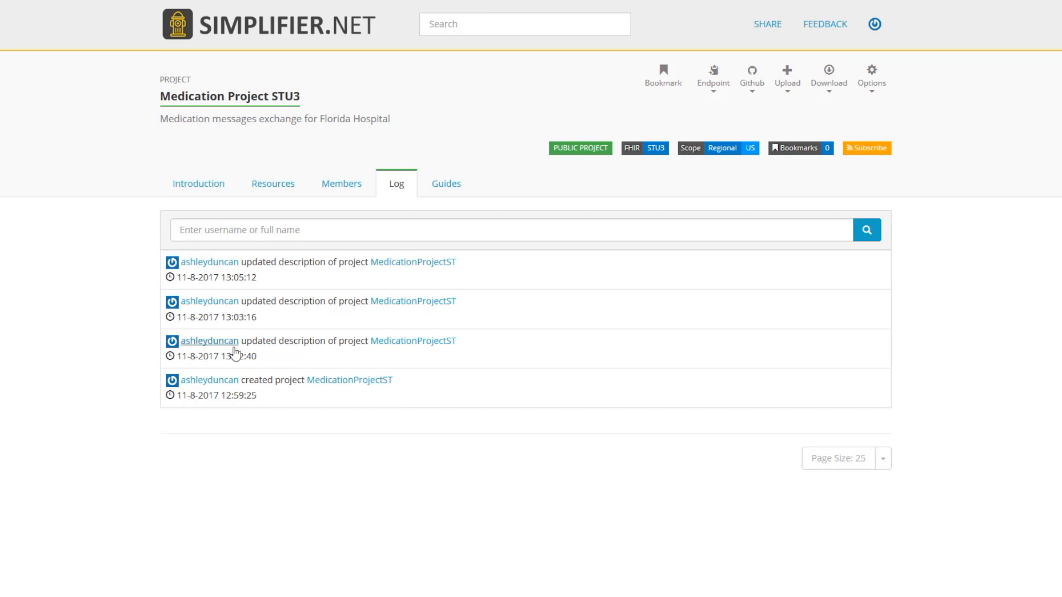
mouse_move(290, 346)
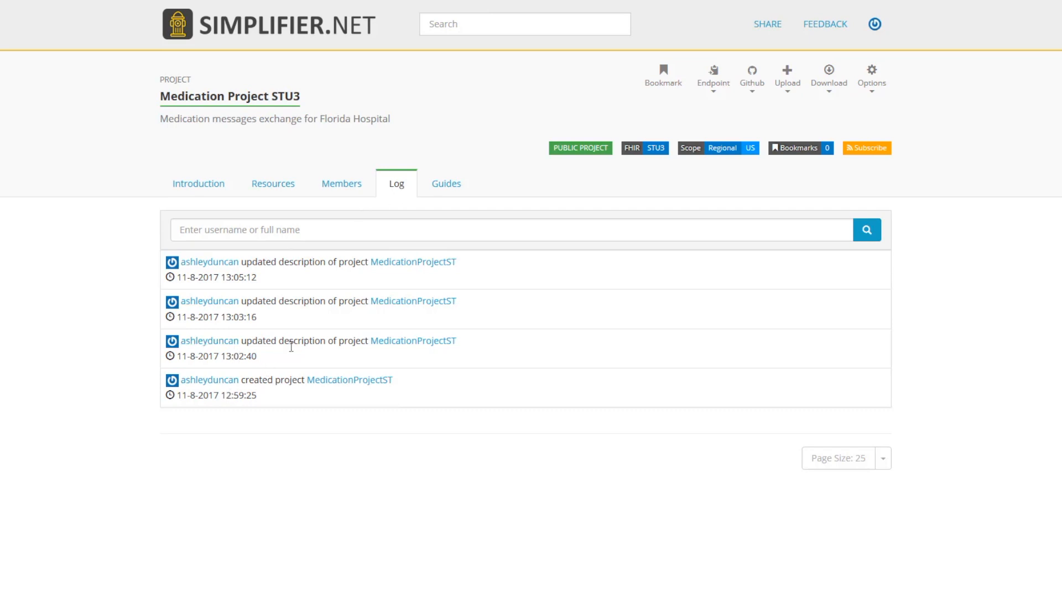
mouse_move(311, 298)
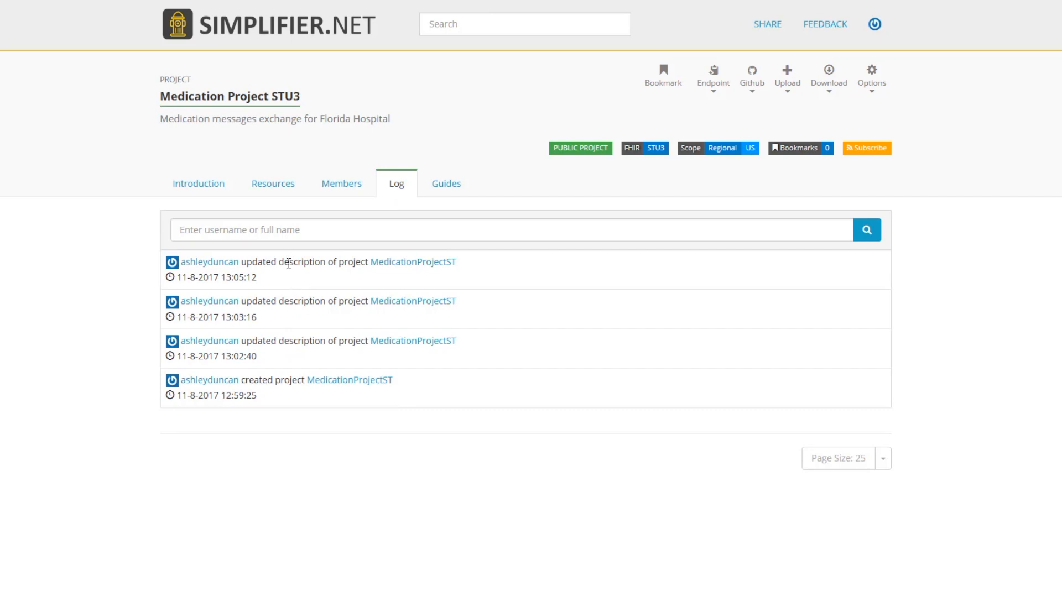
mouse_move(455, 174)
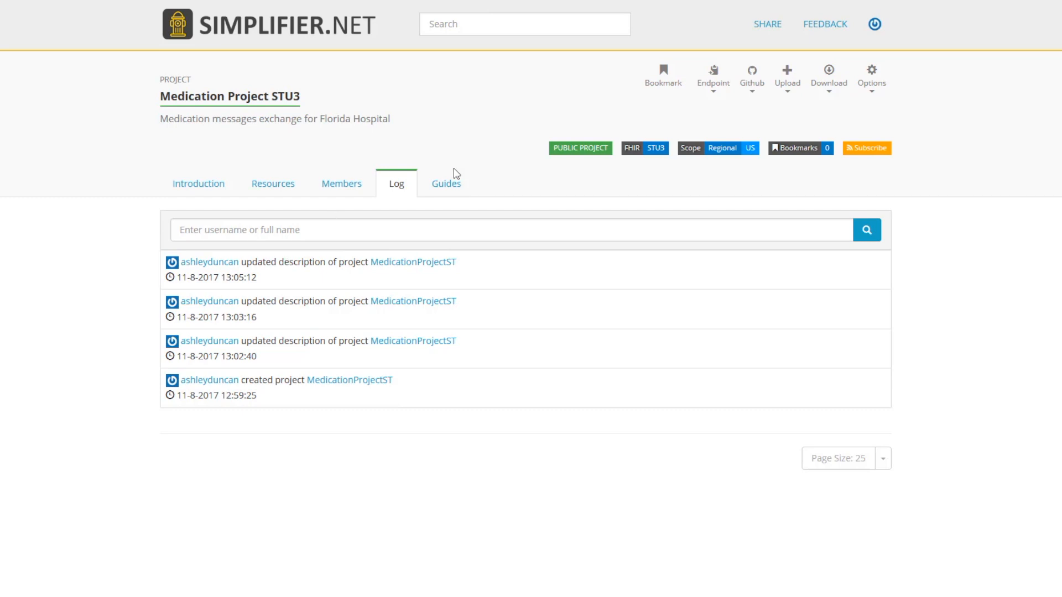
Switch from the activity log to the project's implementation guides.
click(446, 184)
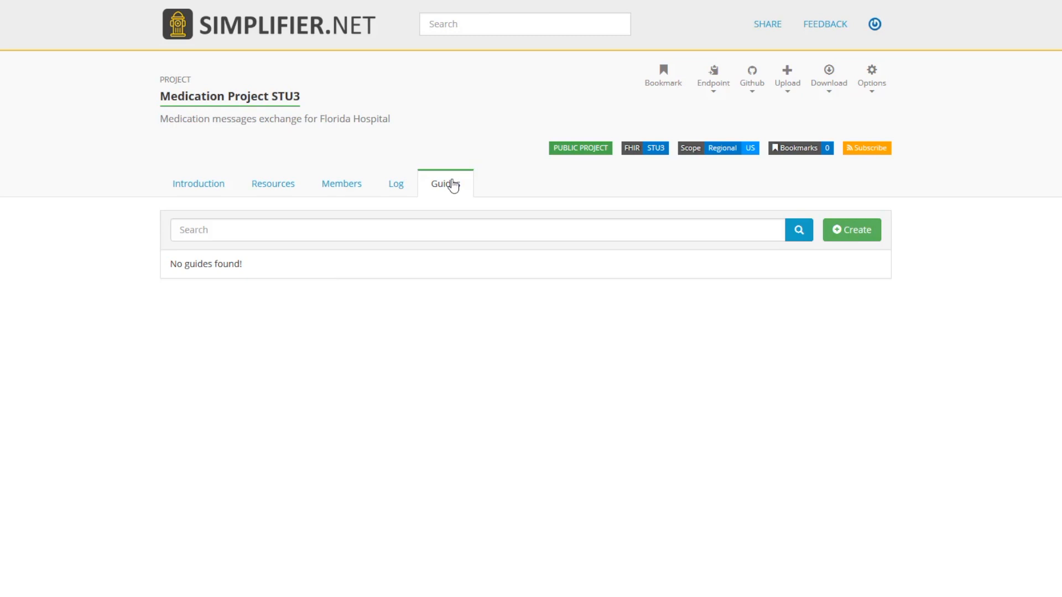
mouse_move(623, 393)
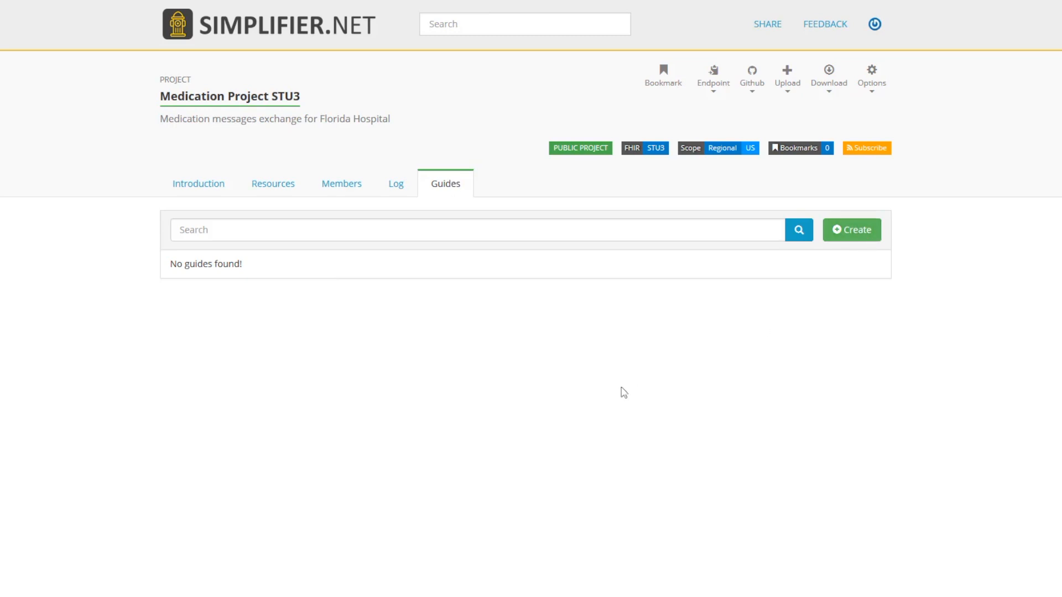
mouse_move(272, 183)
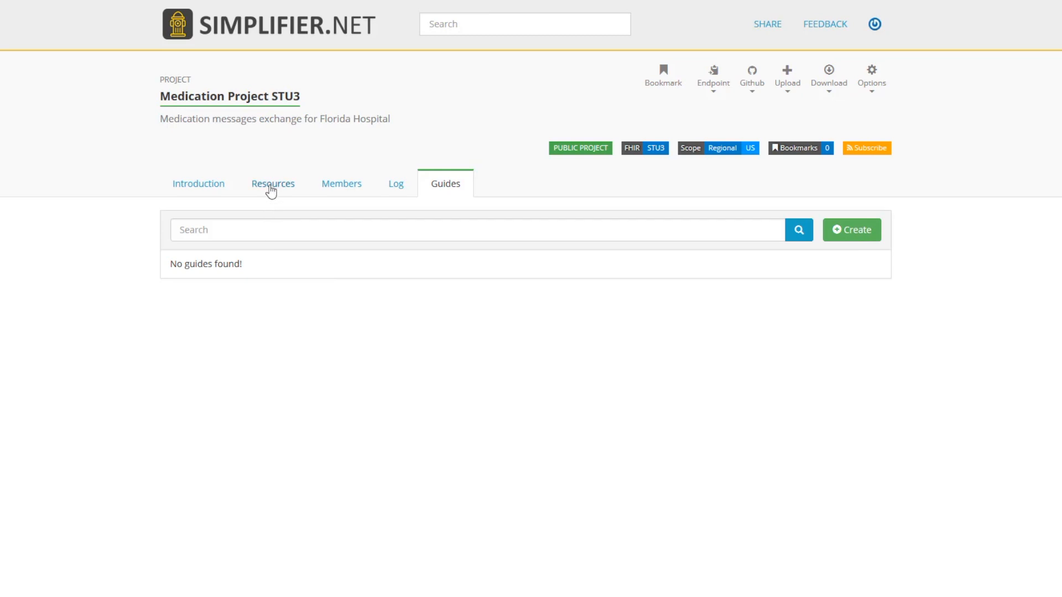
Show the project's Resources list, which contains no resources yet.
click(273, 184)
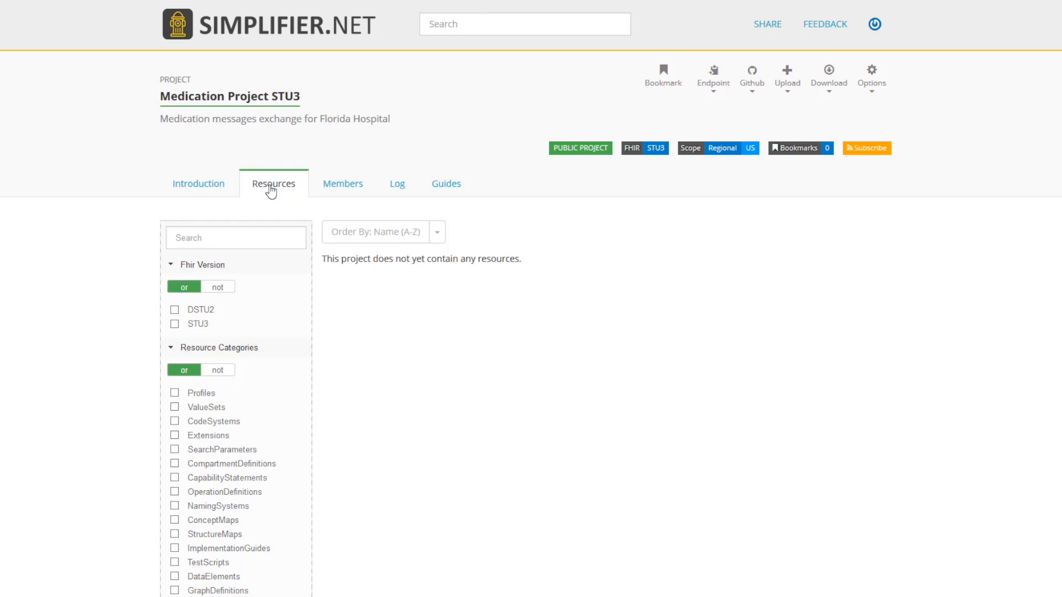
mouse_move(605, 123)
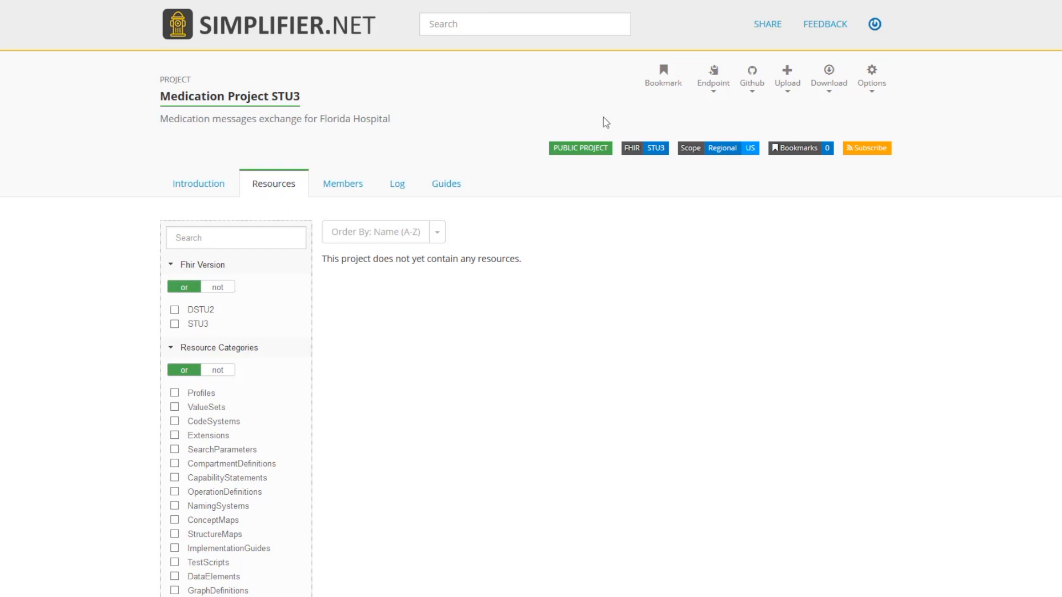
Review the FHIR endpoint and GitHub options, then choose Upload > Fetch from different source.
click(712, 74)
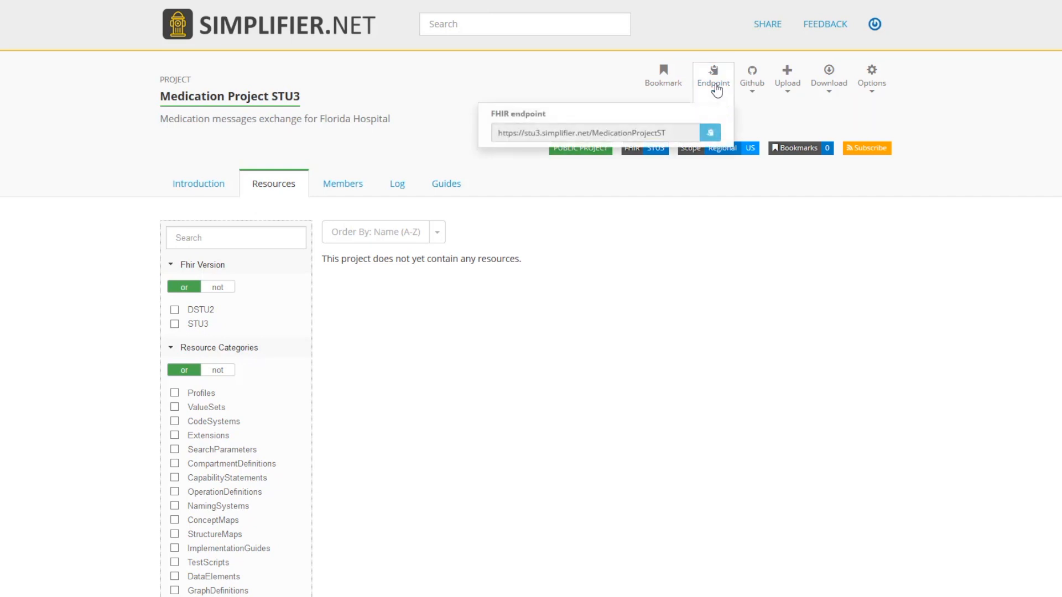
mouse_move(752, 81)
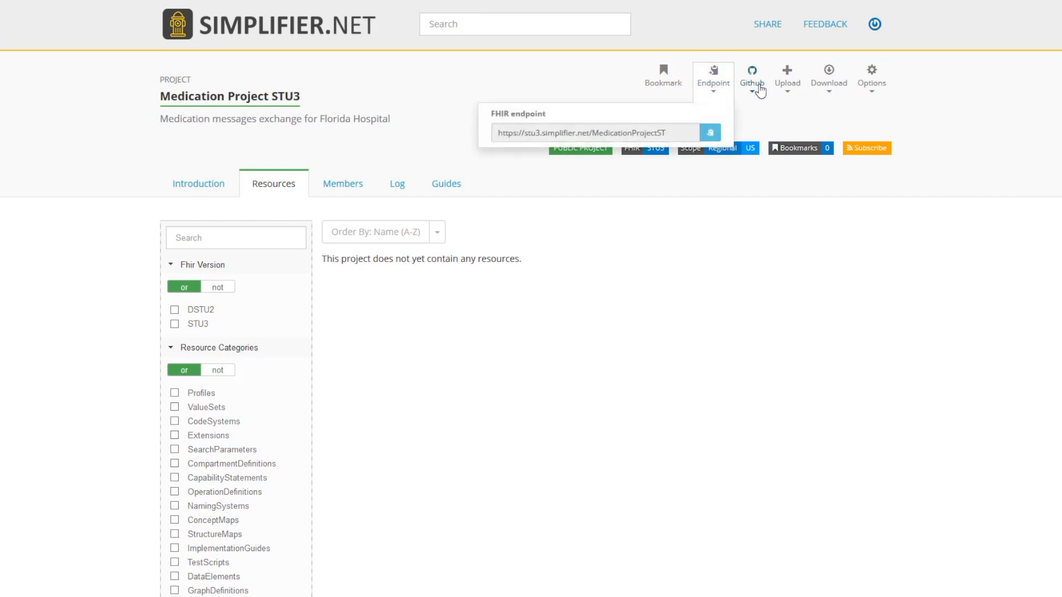
click(752, 76)
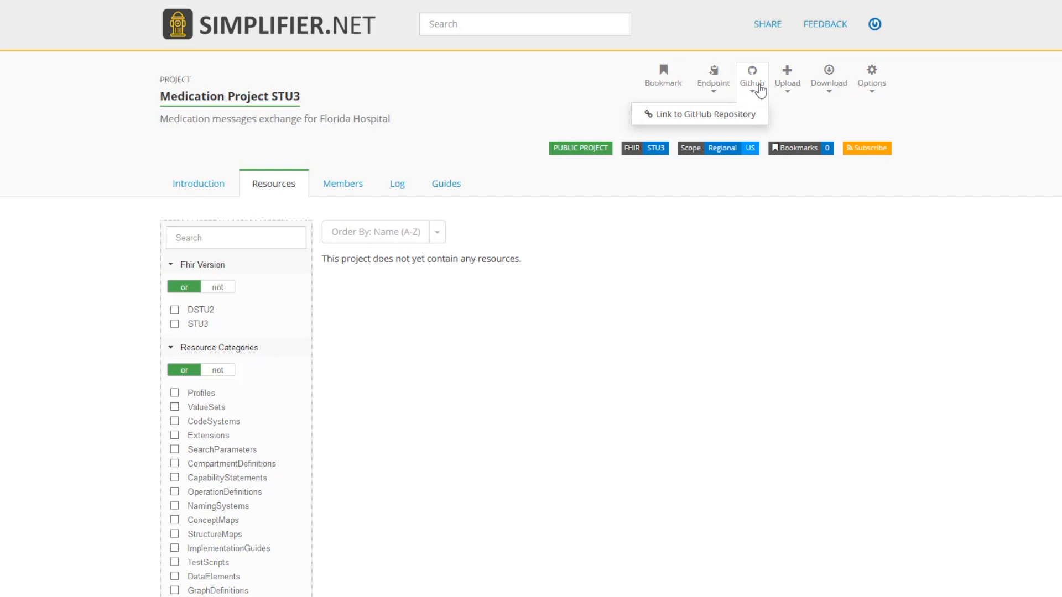
mouse_move(790, 96)
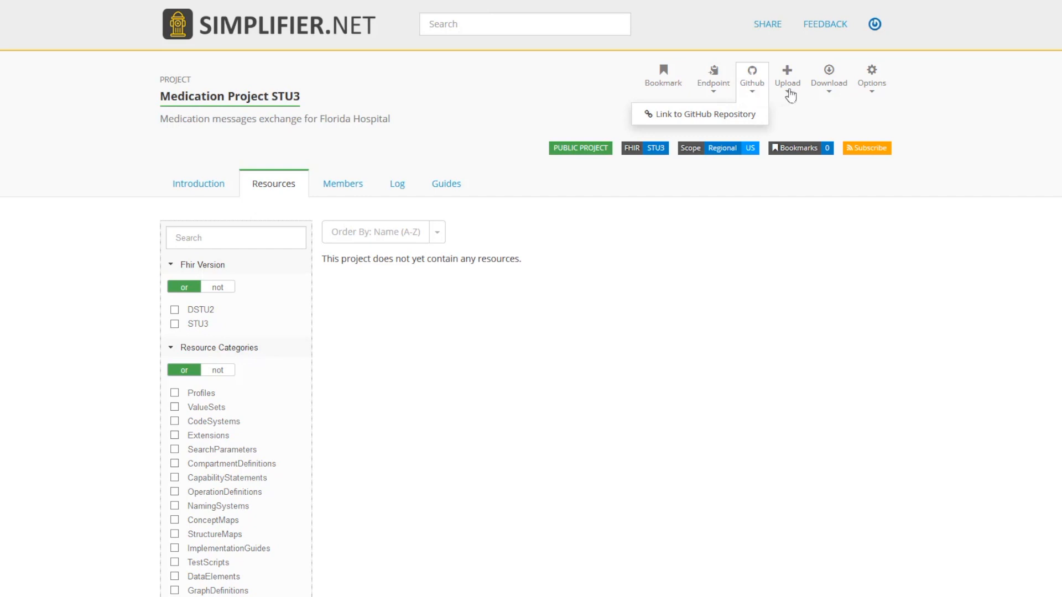
click(787, 74)
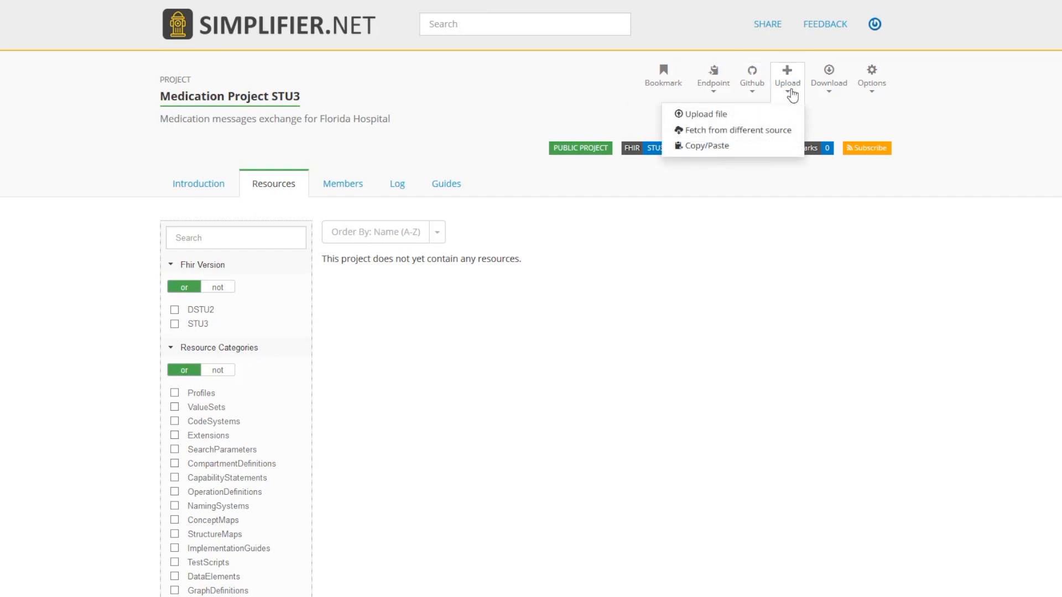
mouse_move(738, 131)
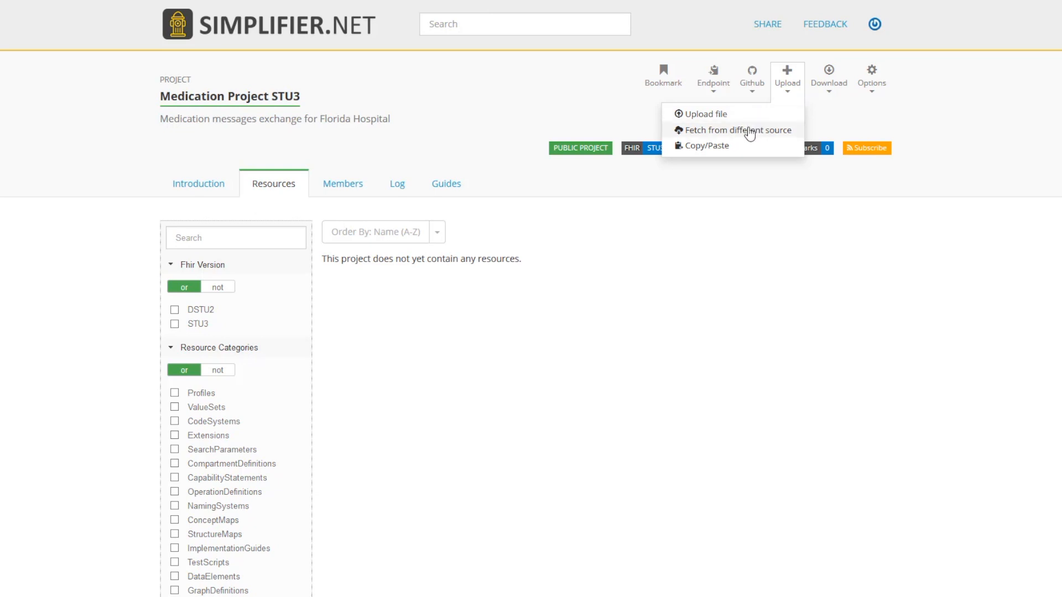
mouse_move(727, 147)
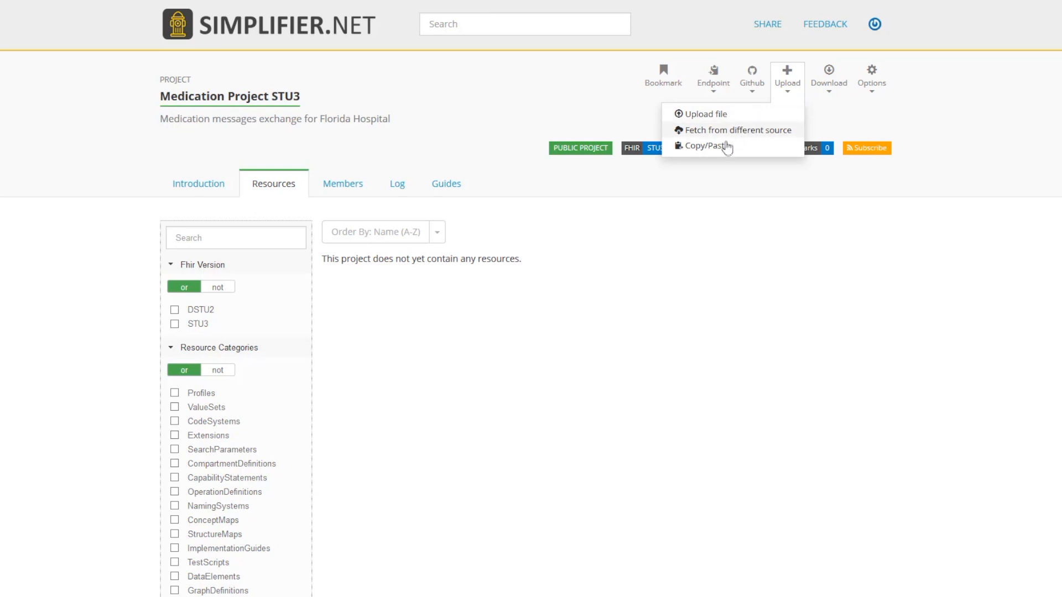
mouse_move(734, 134)
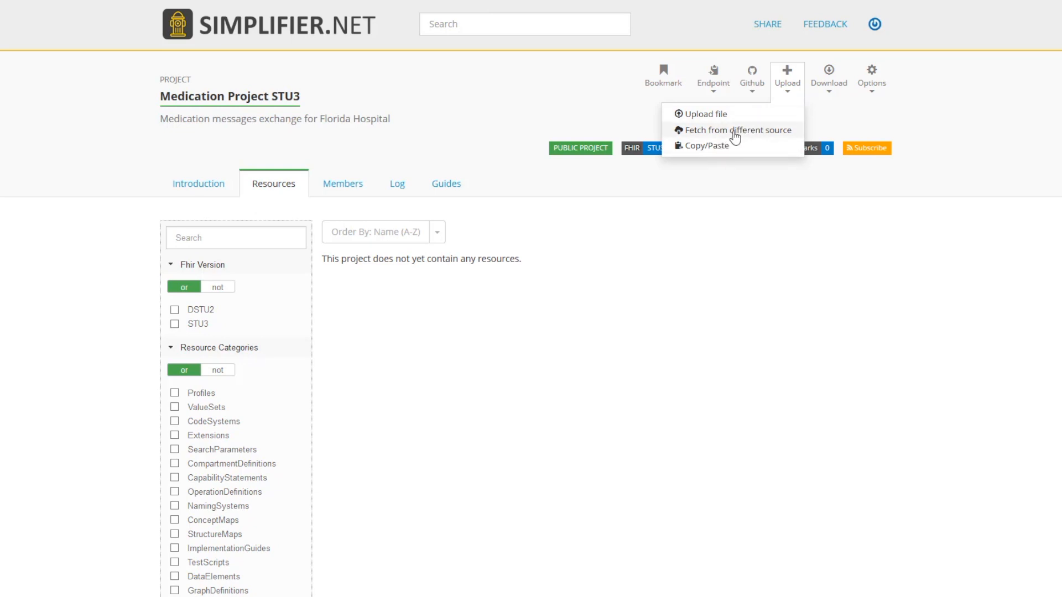
click(738, 130)
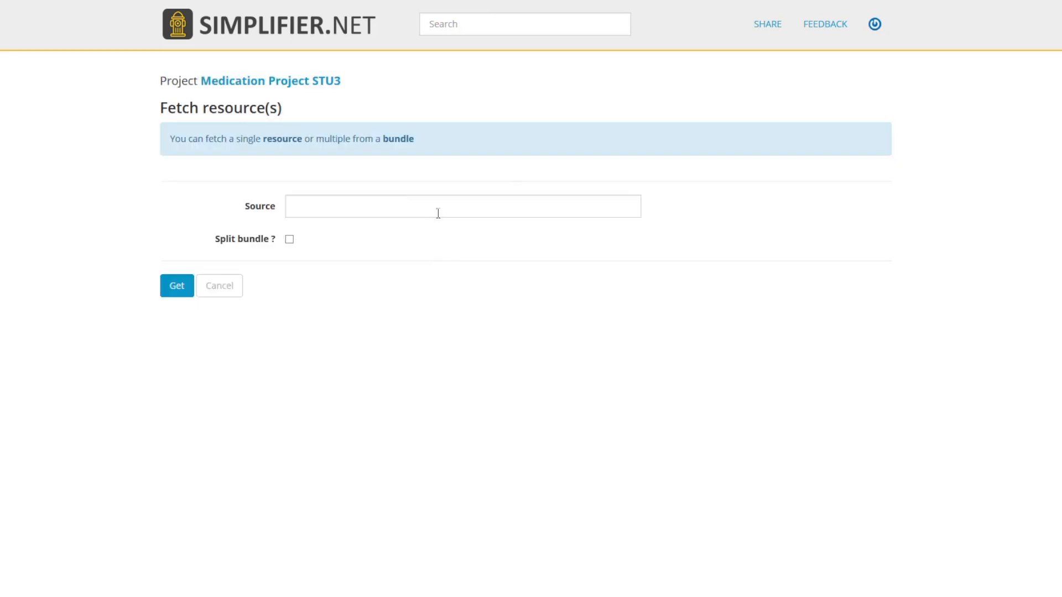
text(http://)
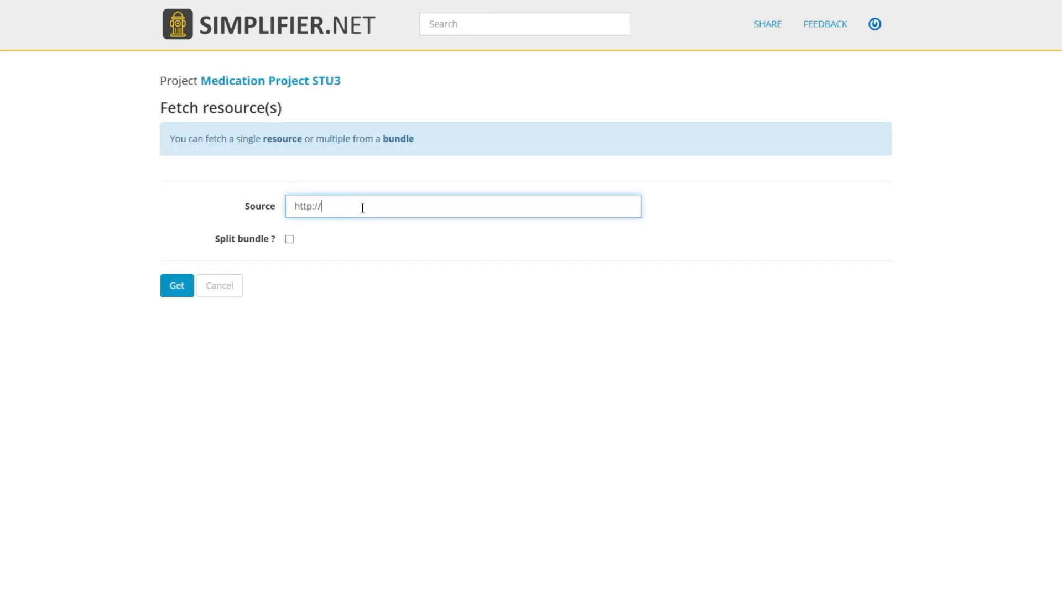
text(vonk.Furore.com/Patient)
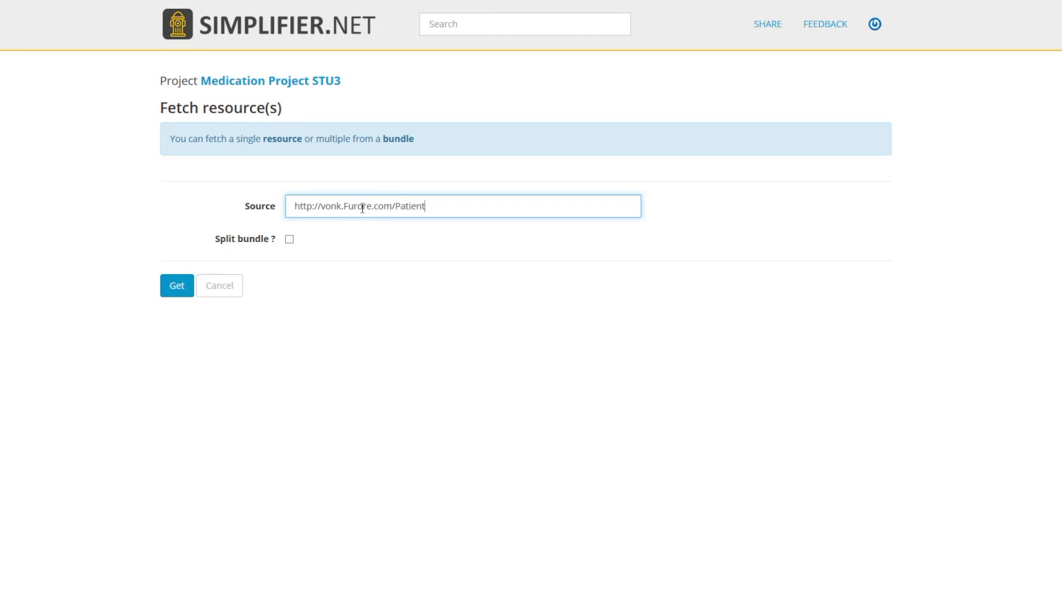
text(/example)
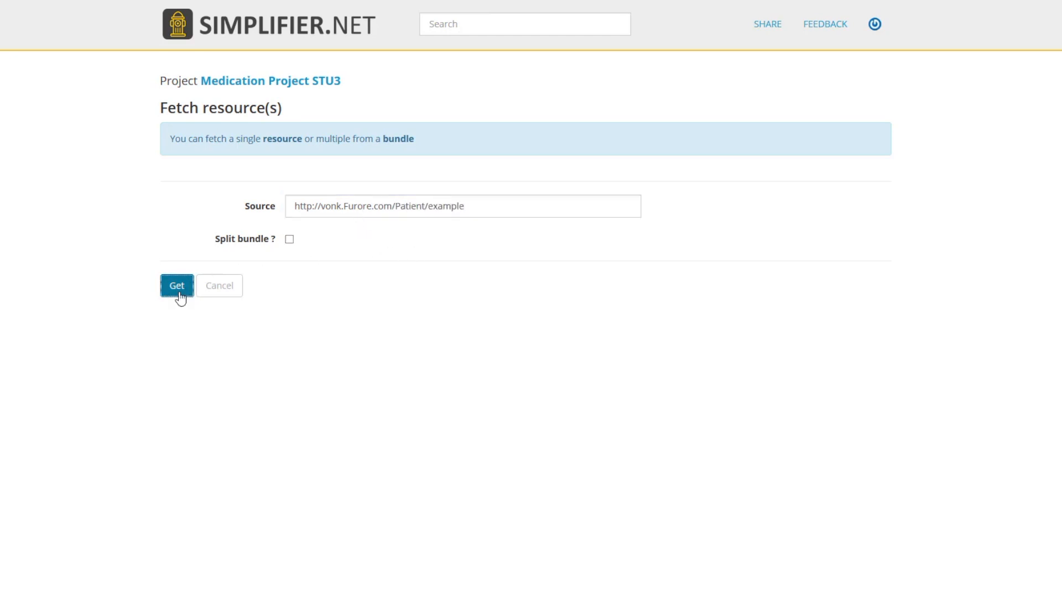
click(176, 285)
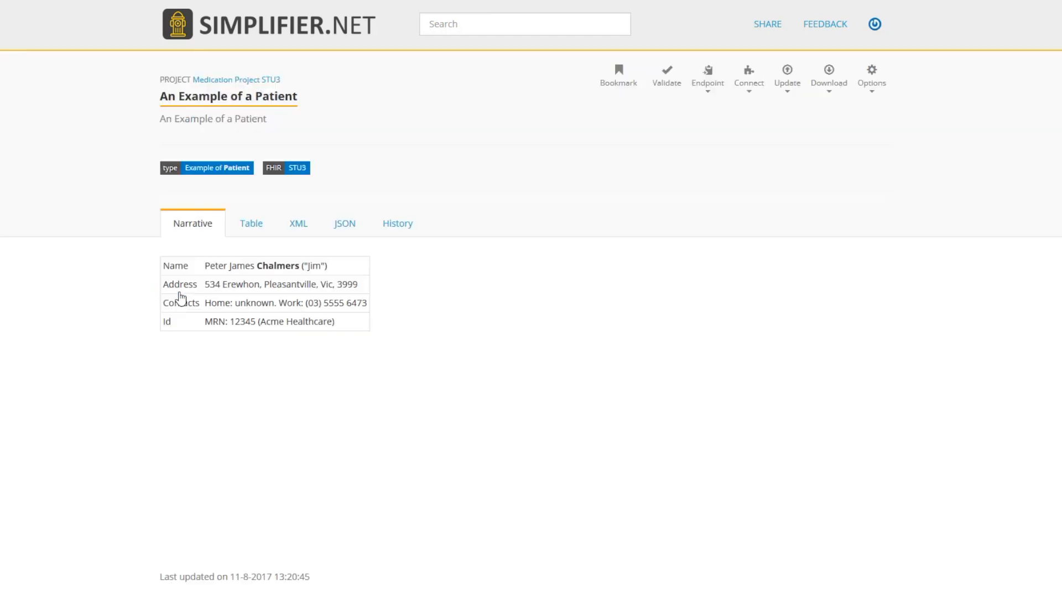
mouse_move(411, 337)
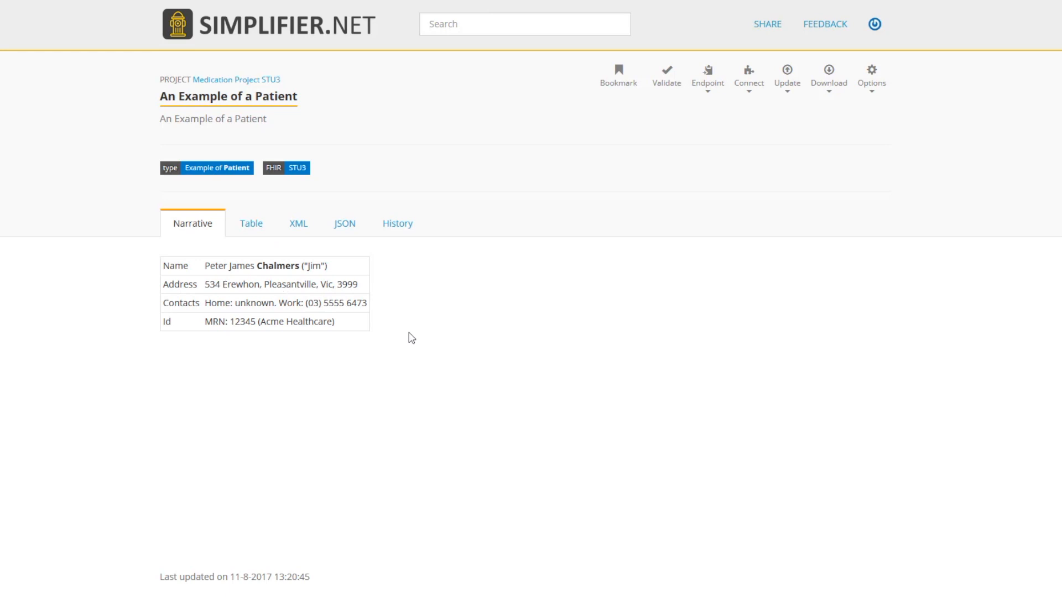
mouse_move(255, 92)
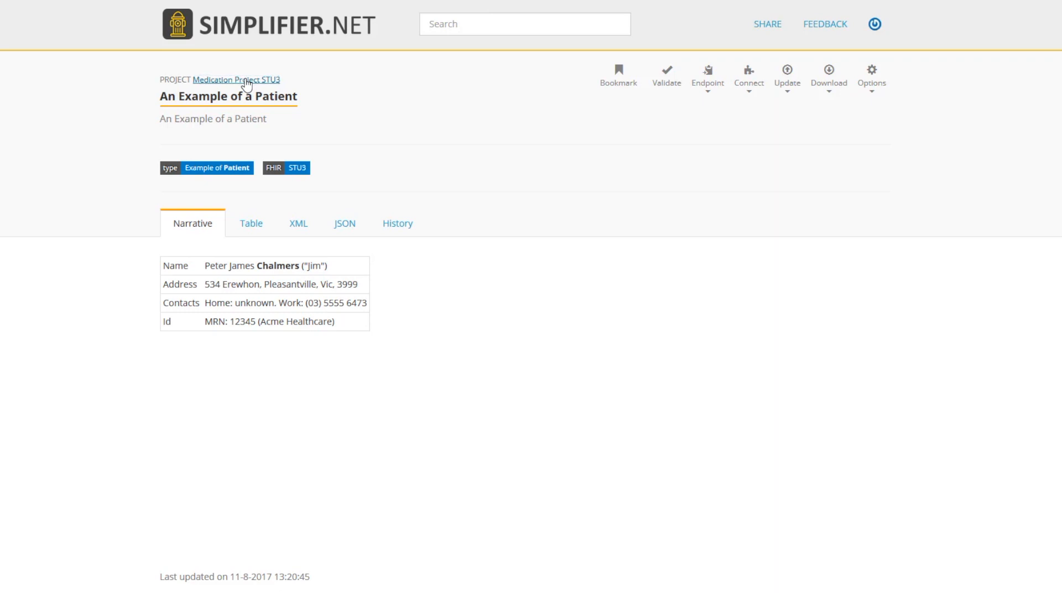
click(236, 79)
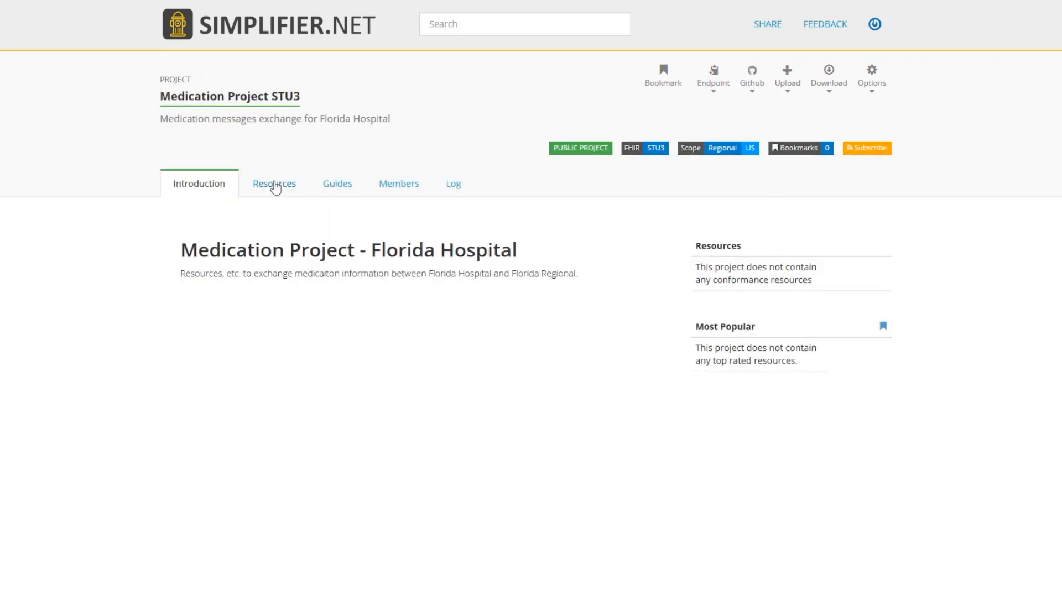
List the project's resources and choose Copy/Paste as the way to add another resource.
click(273, 184)
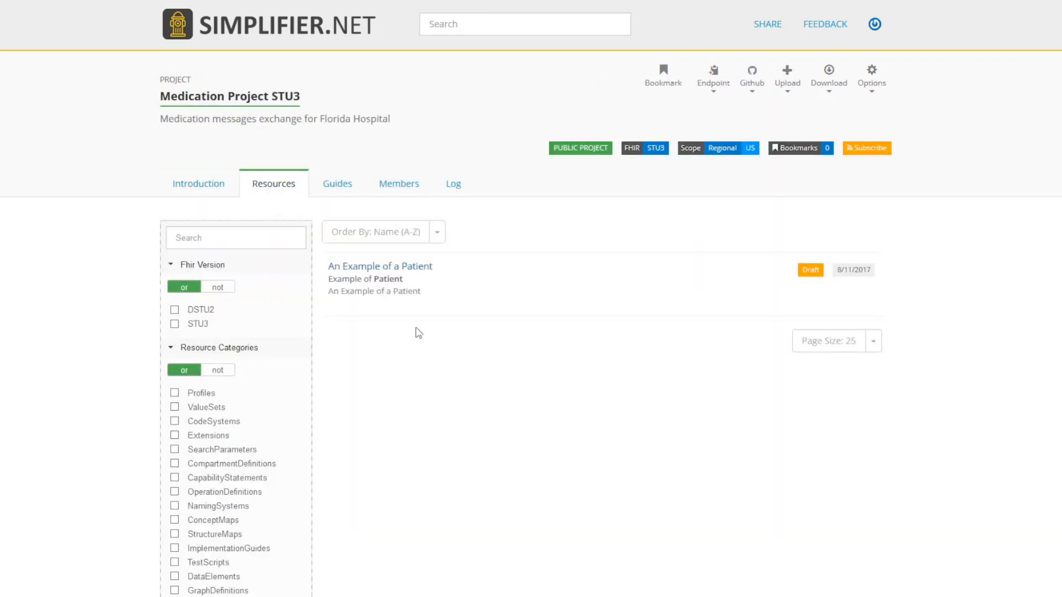
mouse_move(342, 315)
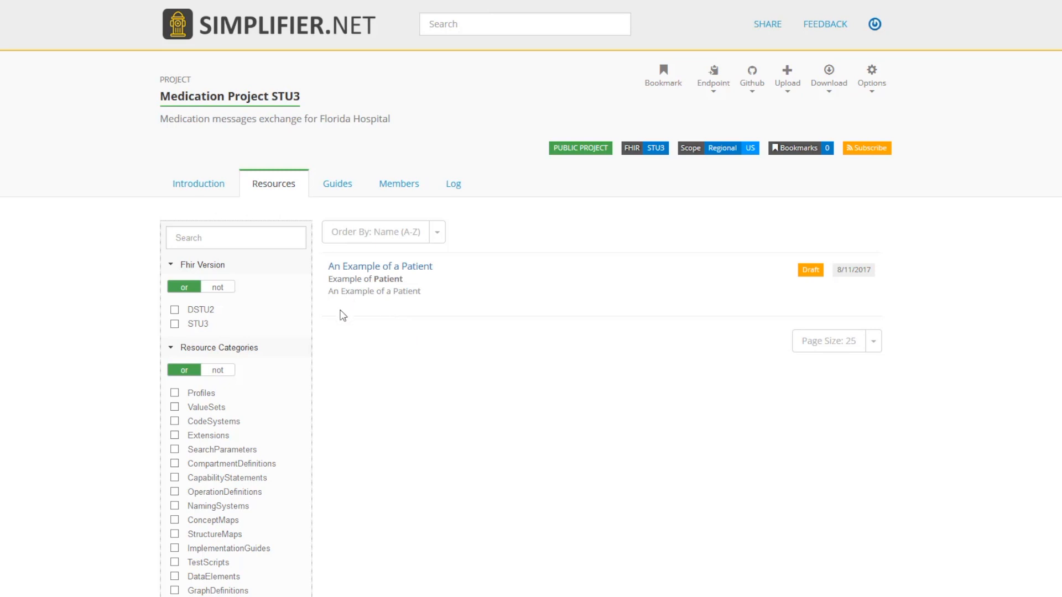
mouse_move(518, 269)
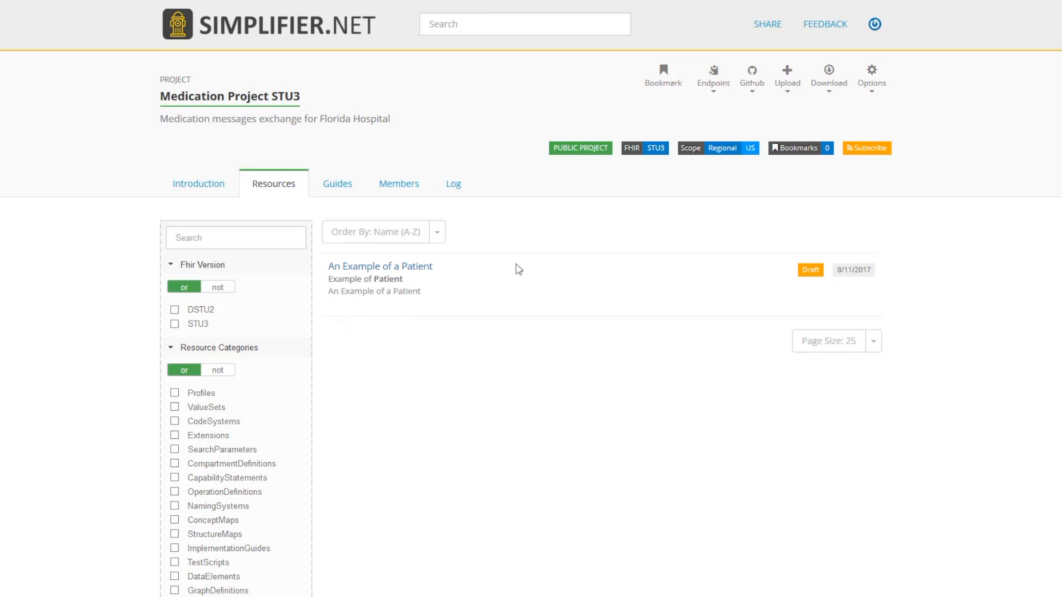
click(786, 74)
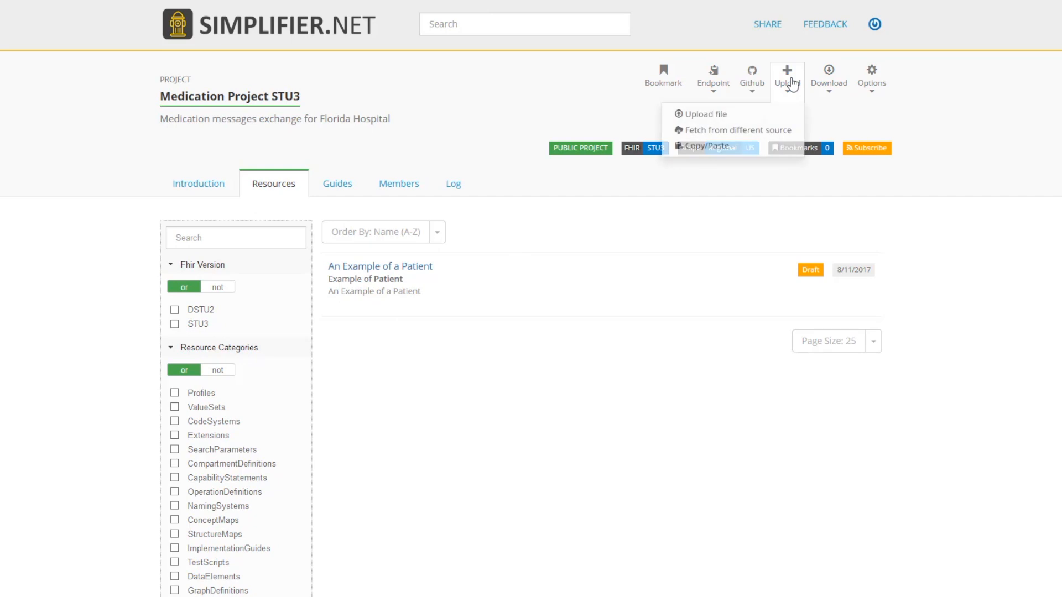
mouse_move(698, 147)
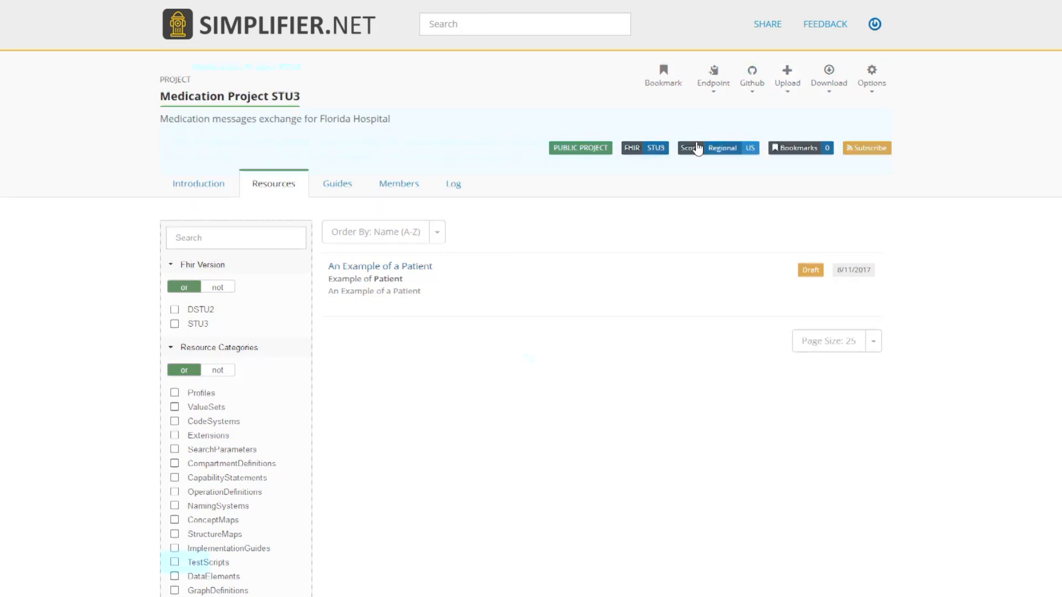
click(786, 73)
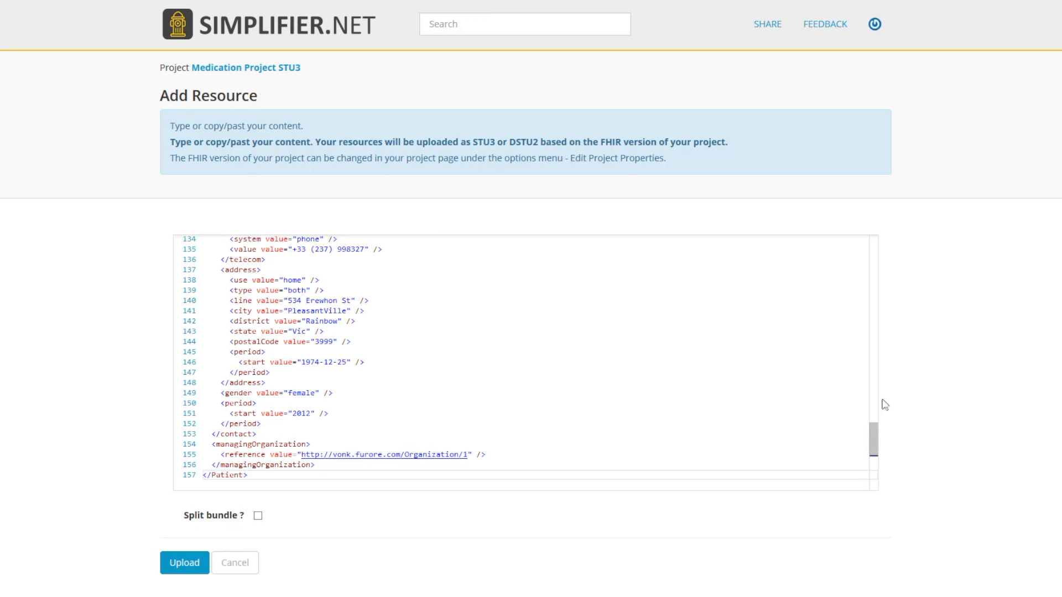
Change the pasted Patient XML's id to example2 and upload it as a resource.
scroll(up, 3)
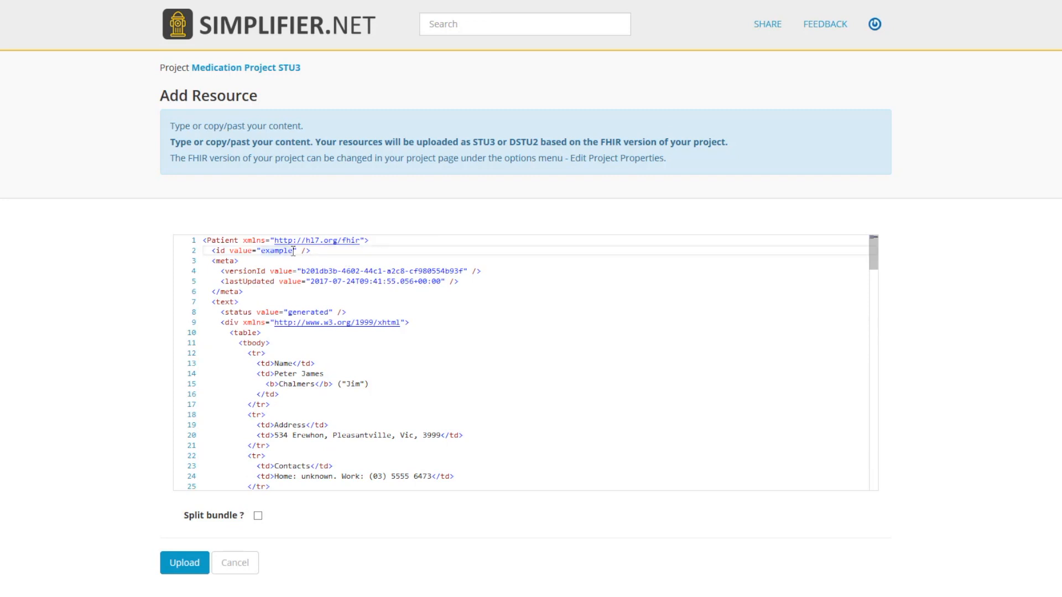
text(2)
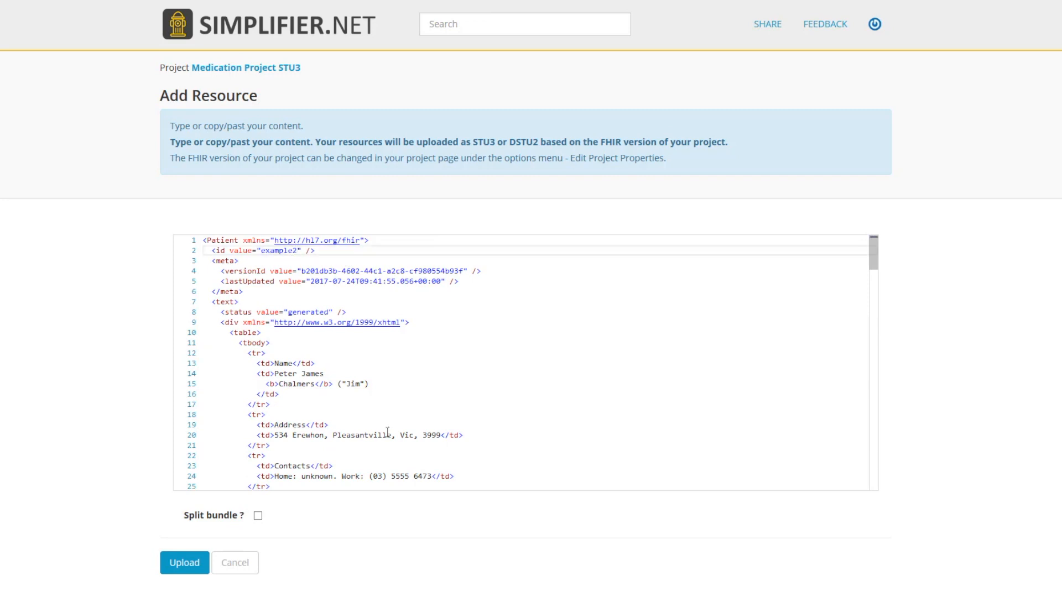
click(185, 562)
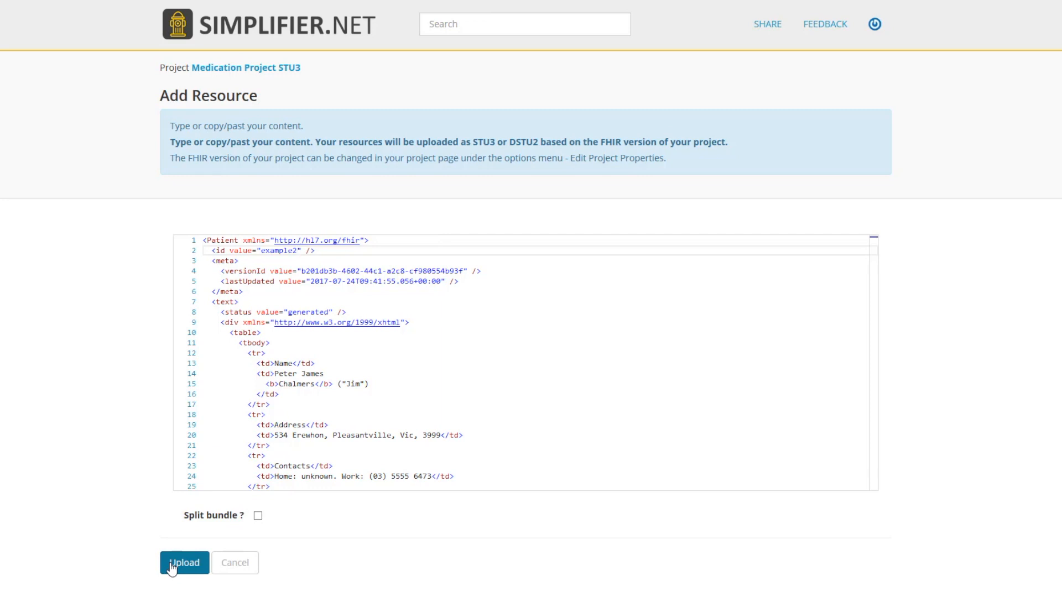
click(184, 563)
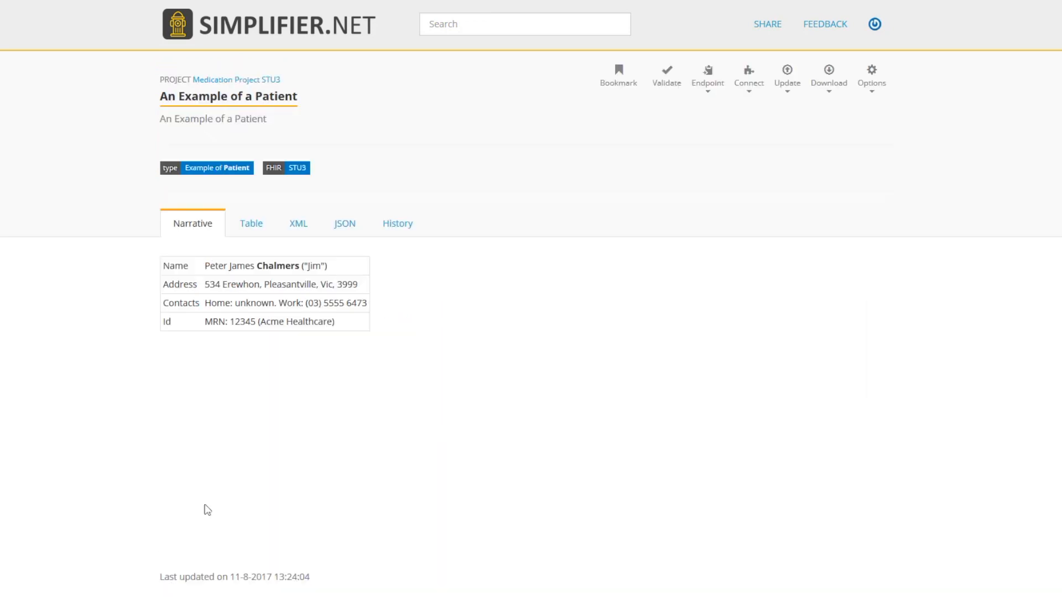
mouse_move(247, 92)
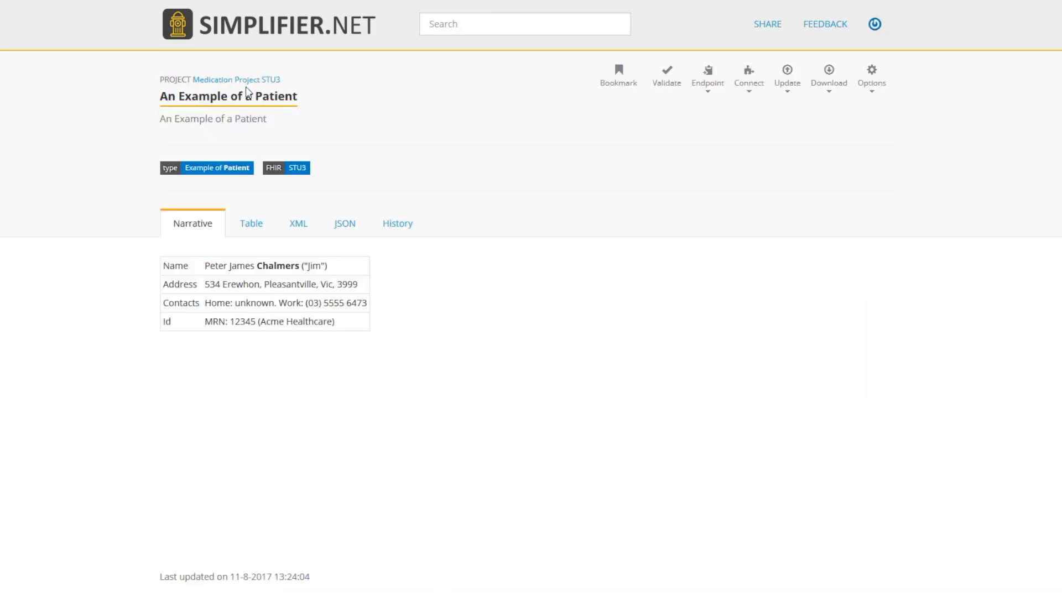
Return to Medication Project STU3 and list its resources, now two Patient examples.
click(237, 79)
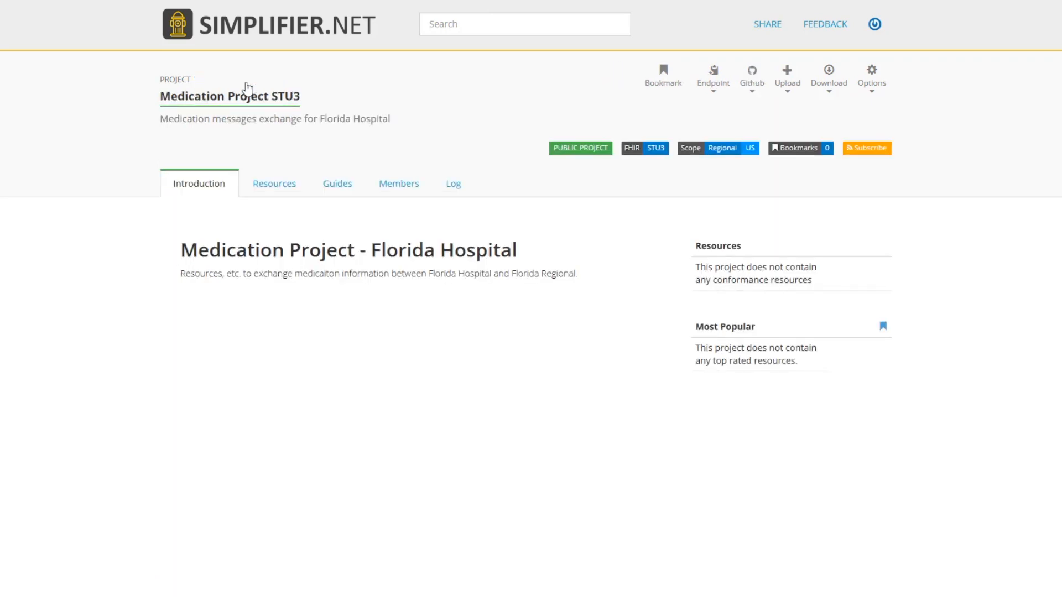
click(273, 184)
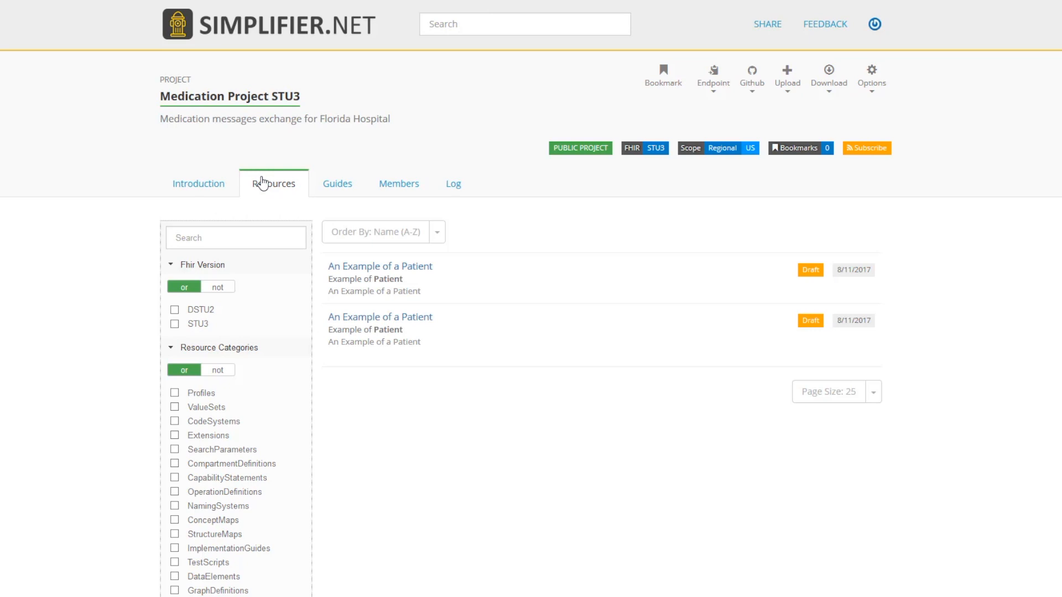
mouse_move(438, 280)
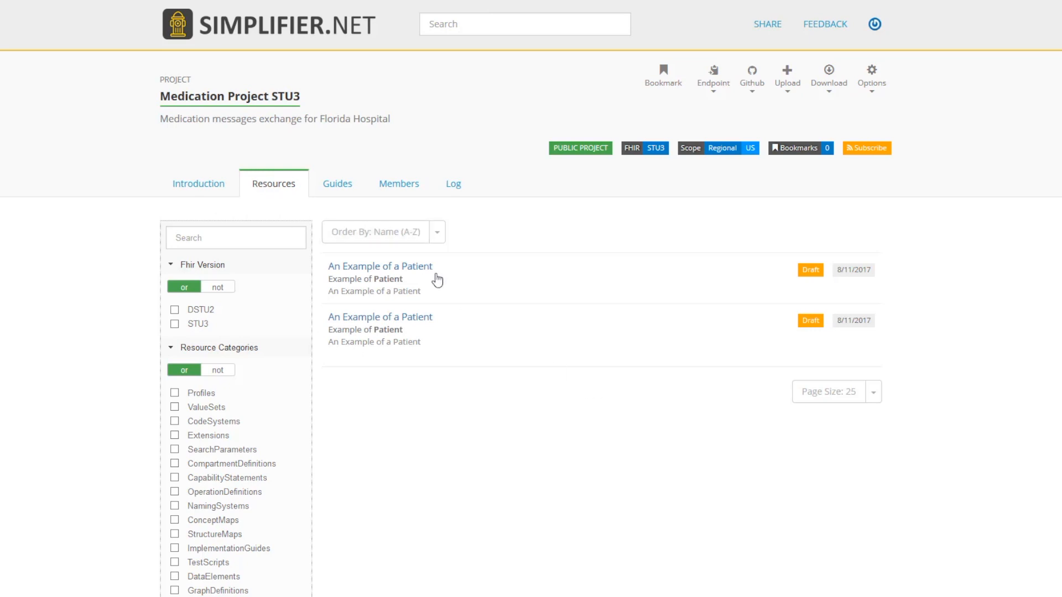